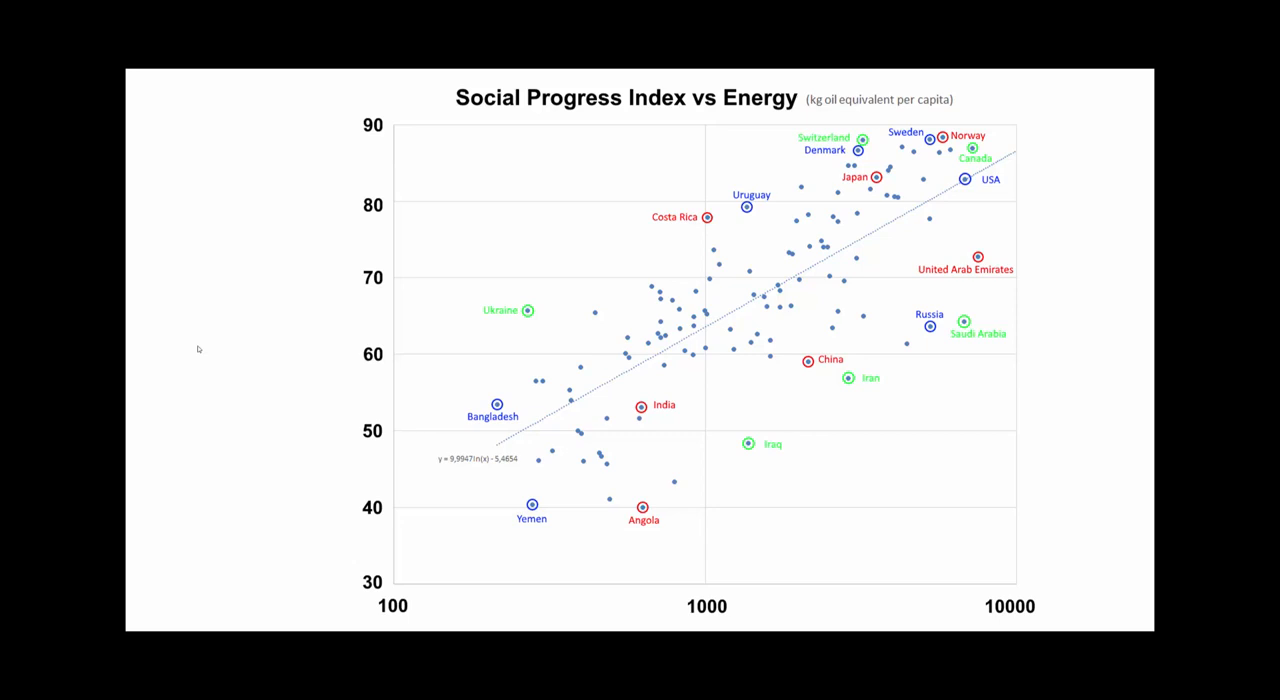
mouse_move(856, 584)
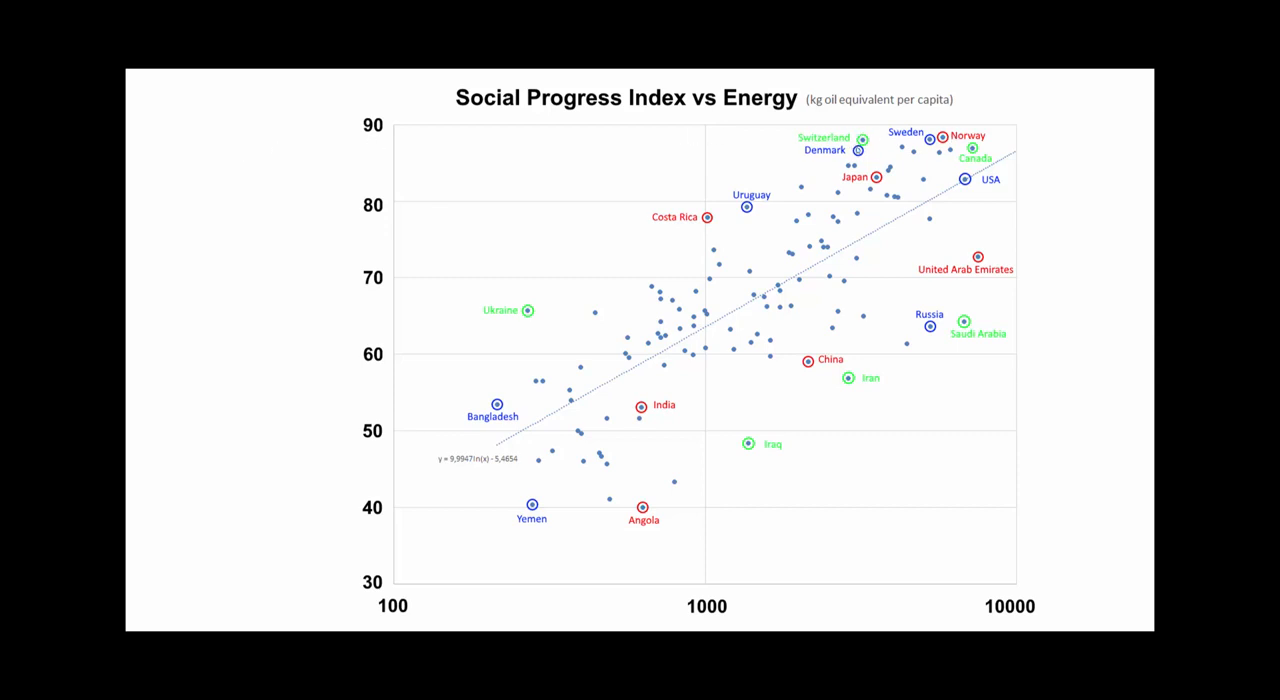
mouse_move(948, 588)
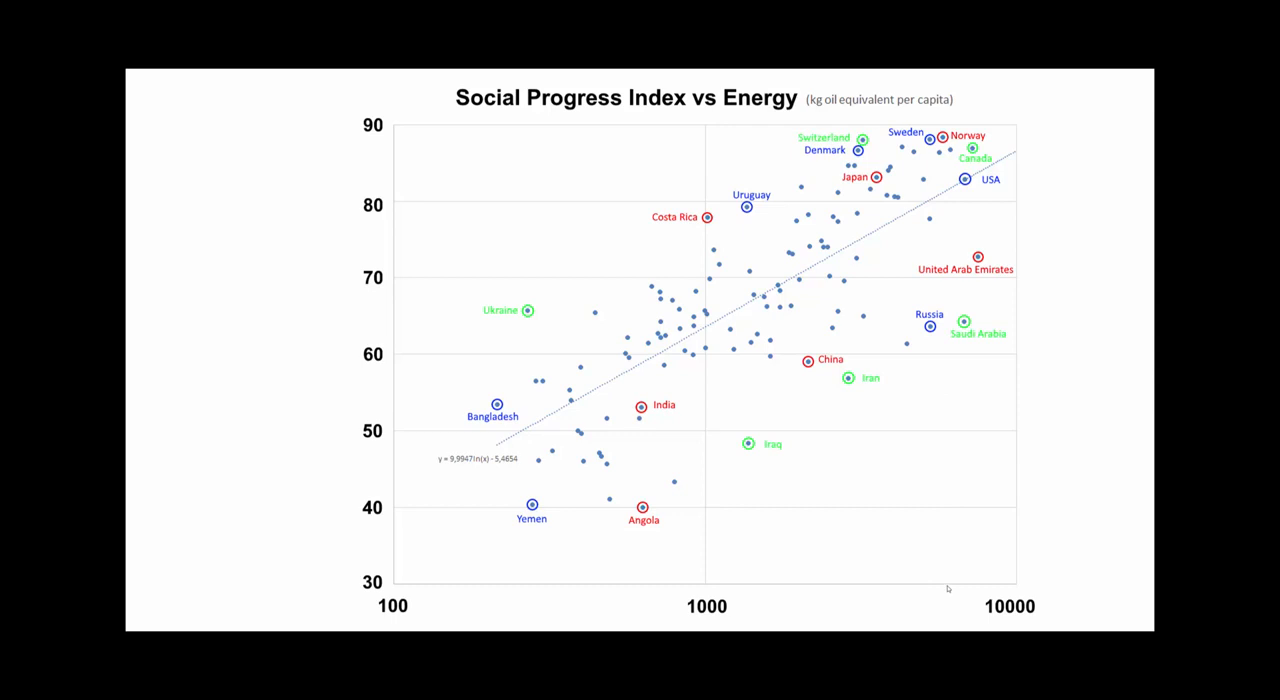
mouse_move(566, 584)
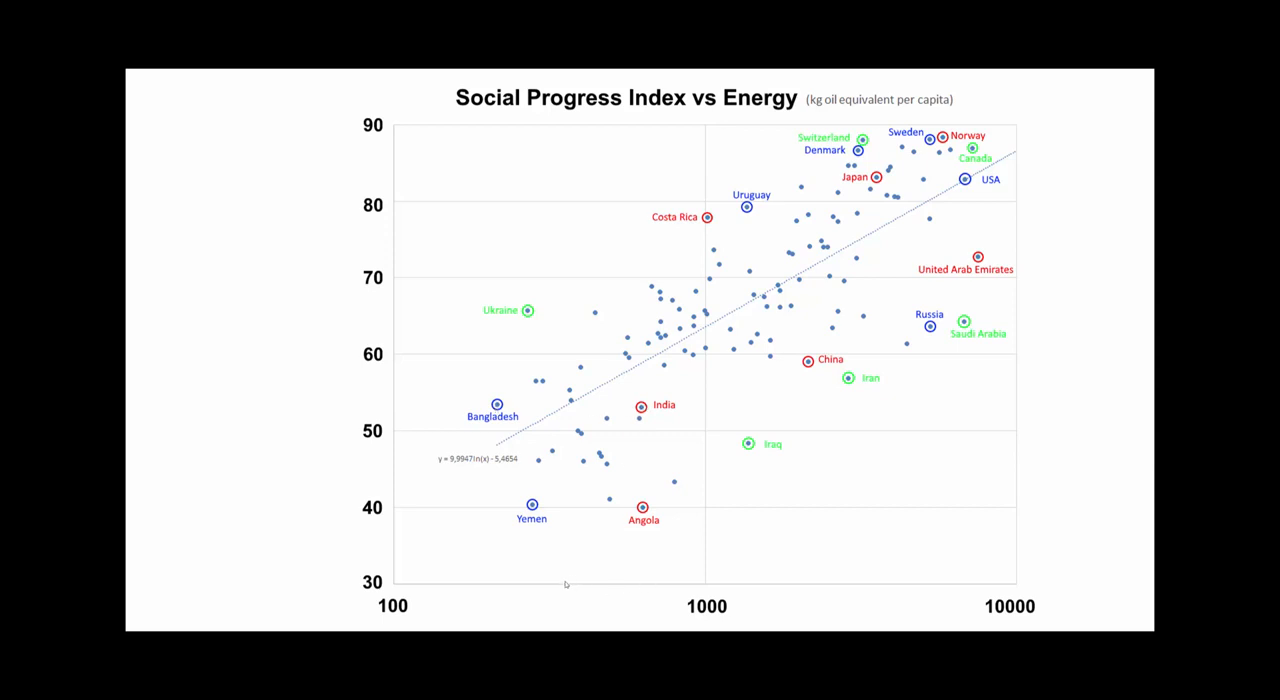
mouse_move(522, 398)
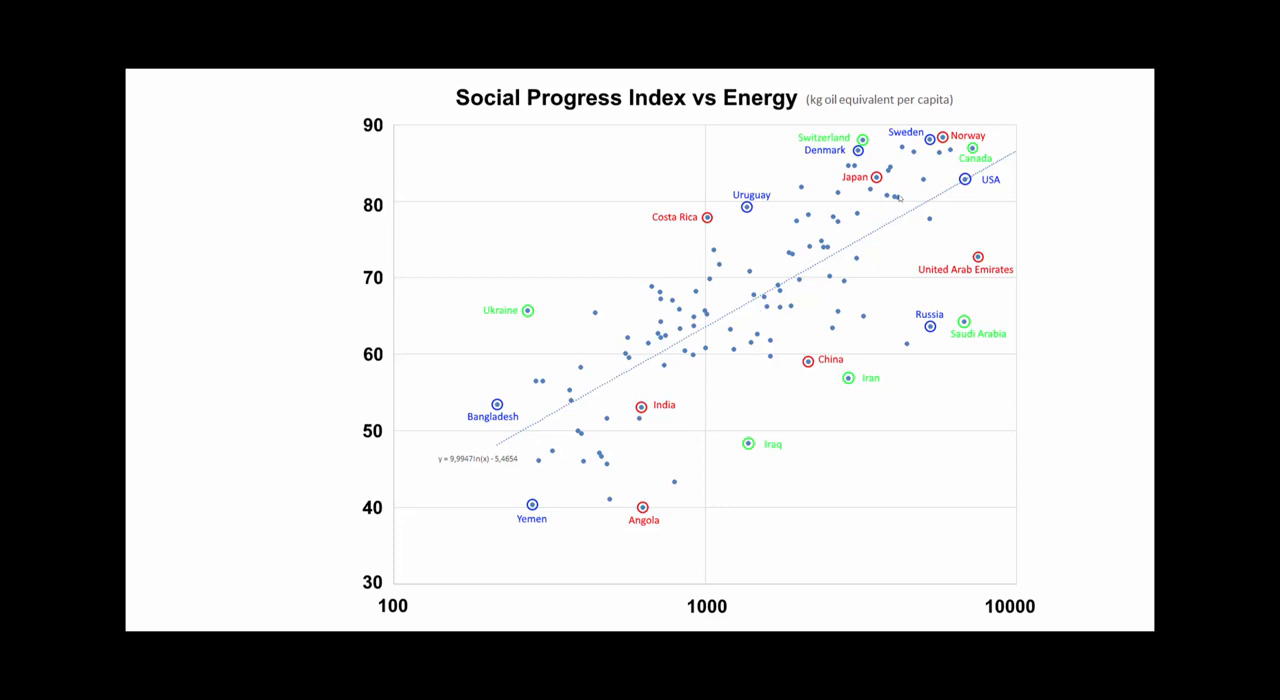
mouse_move(848, 252)
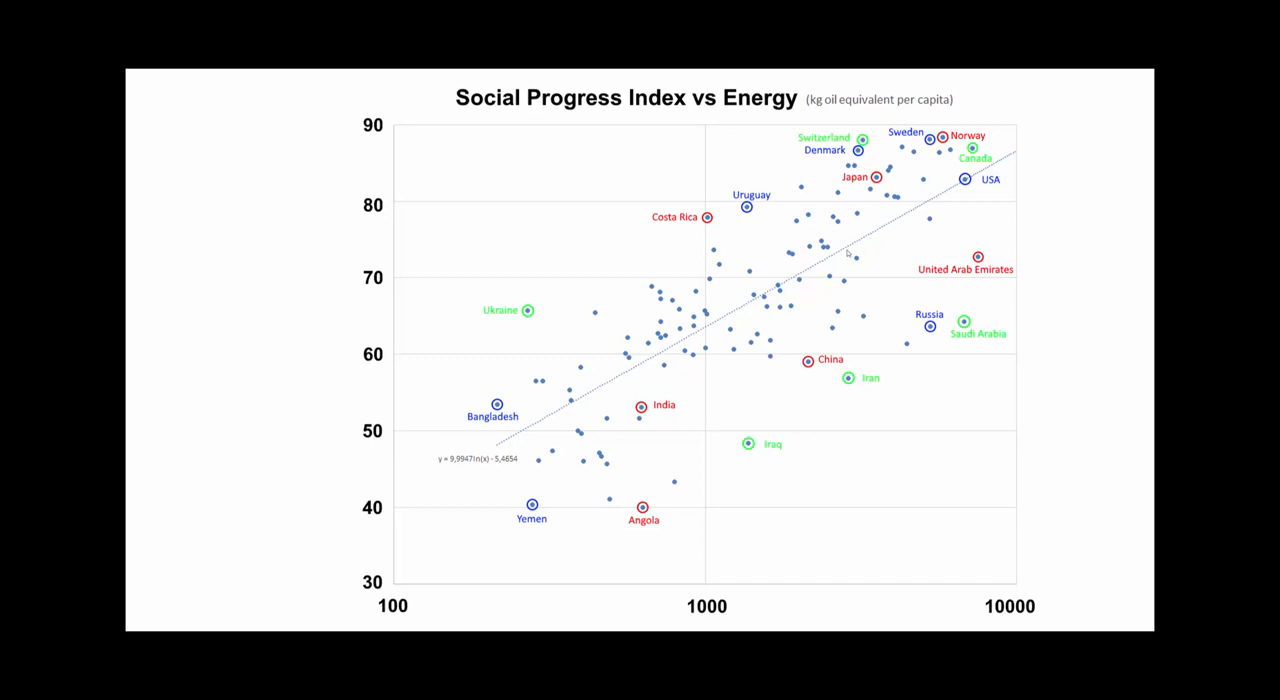
mouse_move(890, 250)
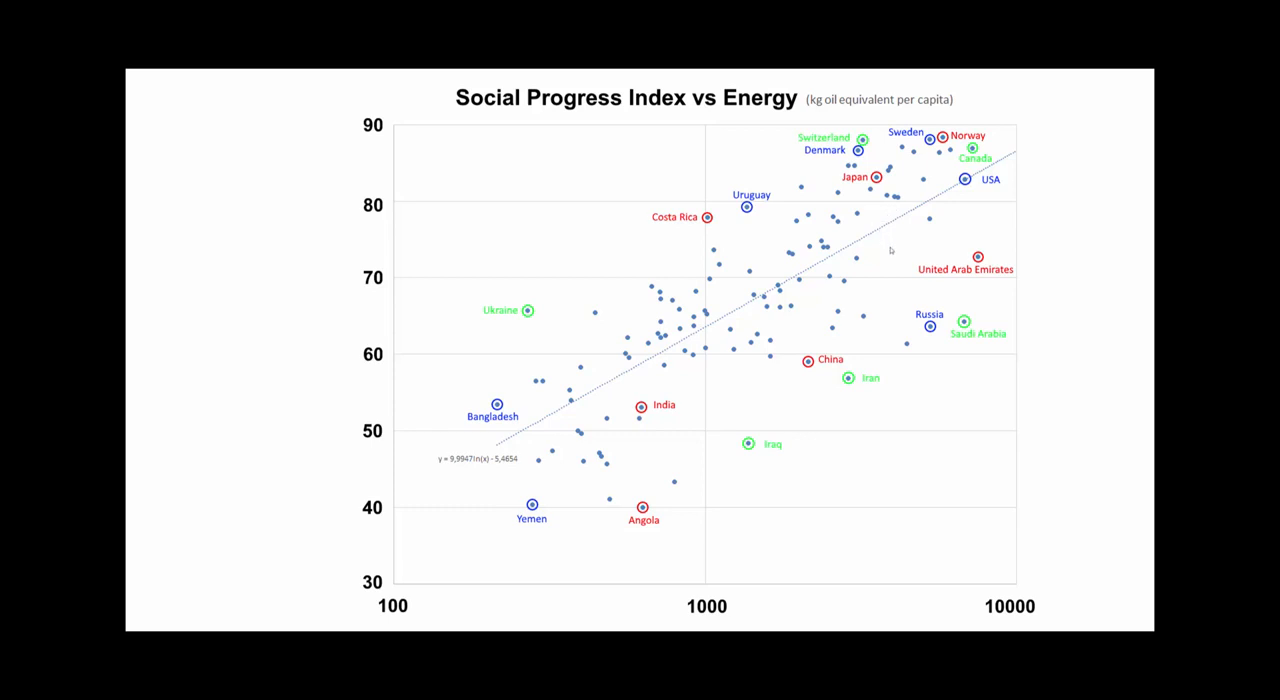
mouse_move(784, 500)
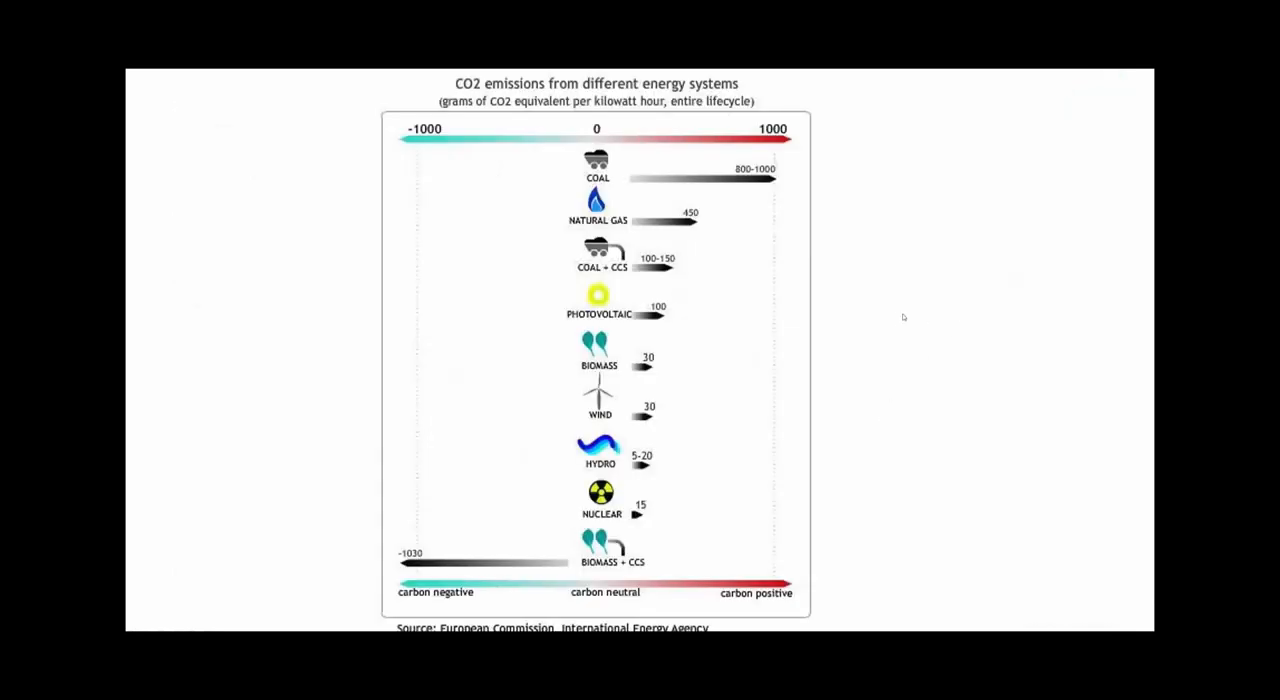
mouse_move(840, 328)
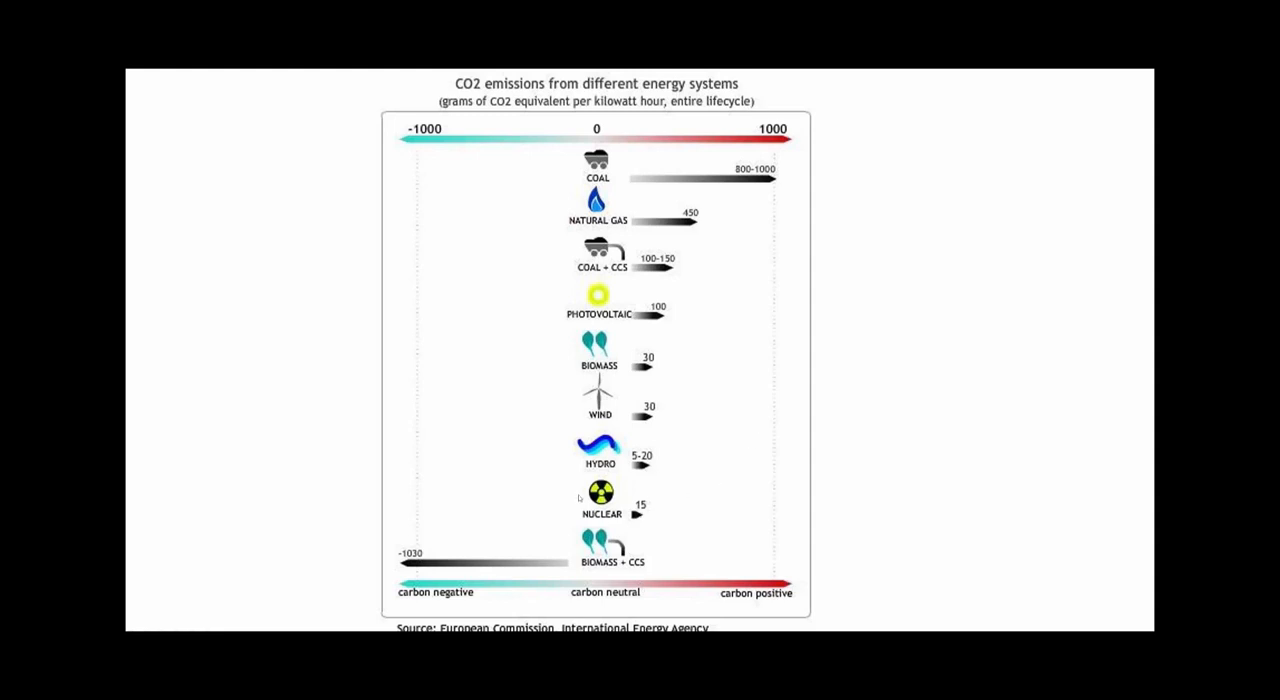
mouse_move(644, 516)
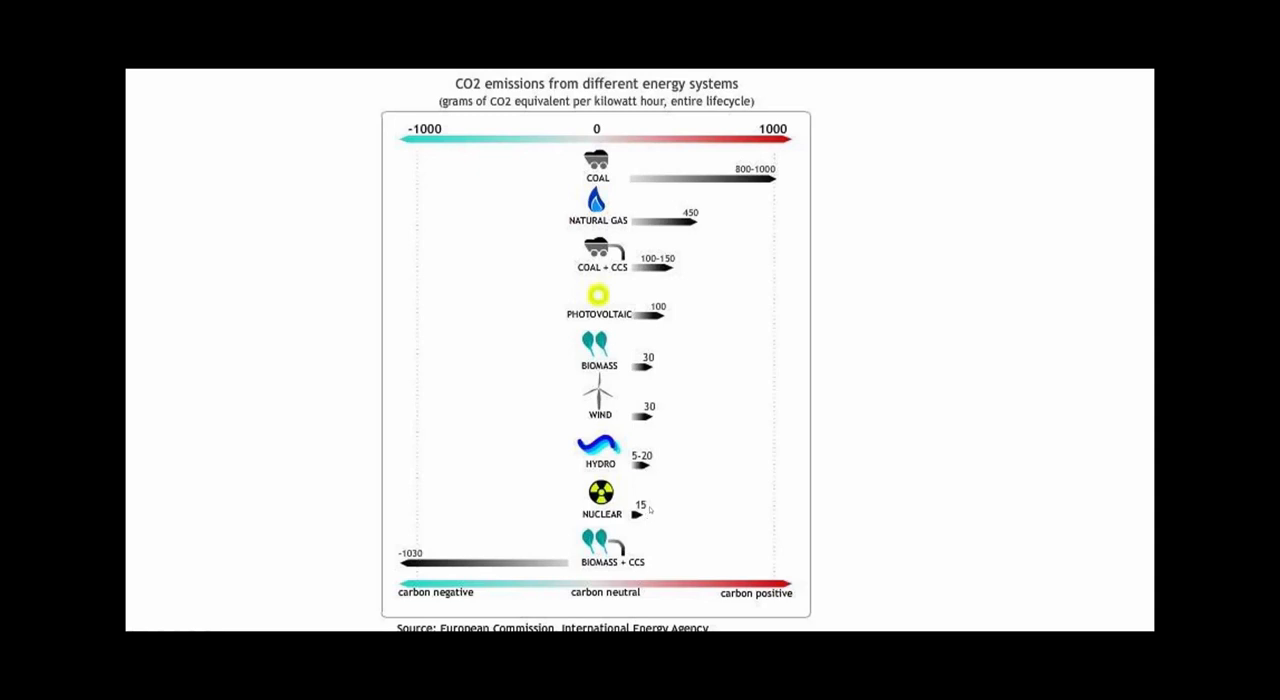
mouse_move(640, 496)
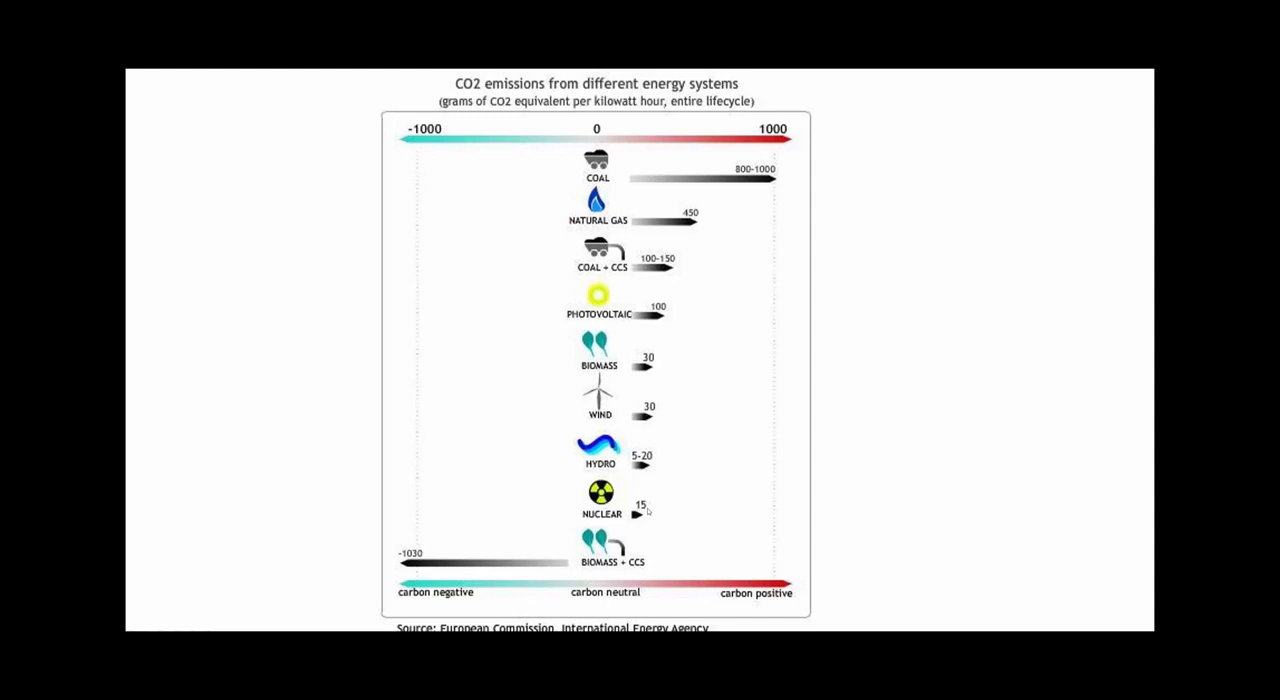
mouse_move(646, 512)
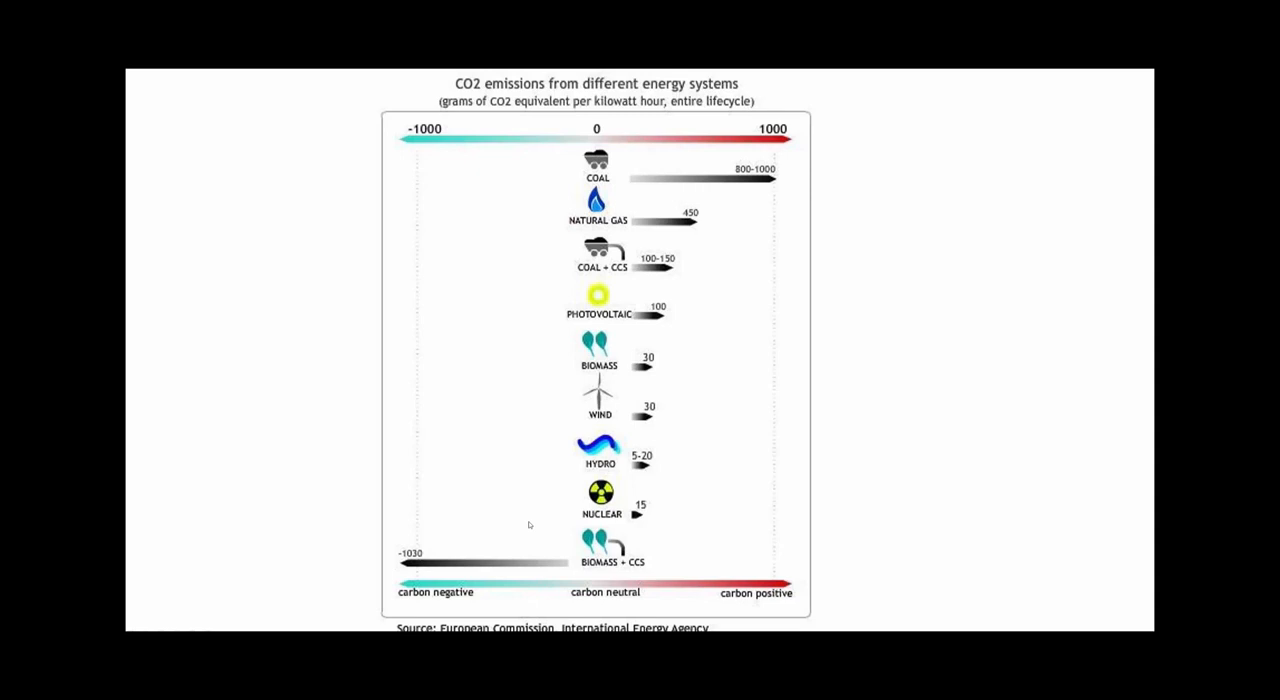
mouse_move(664, 524)
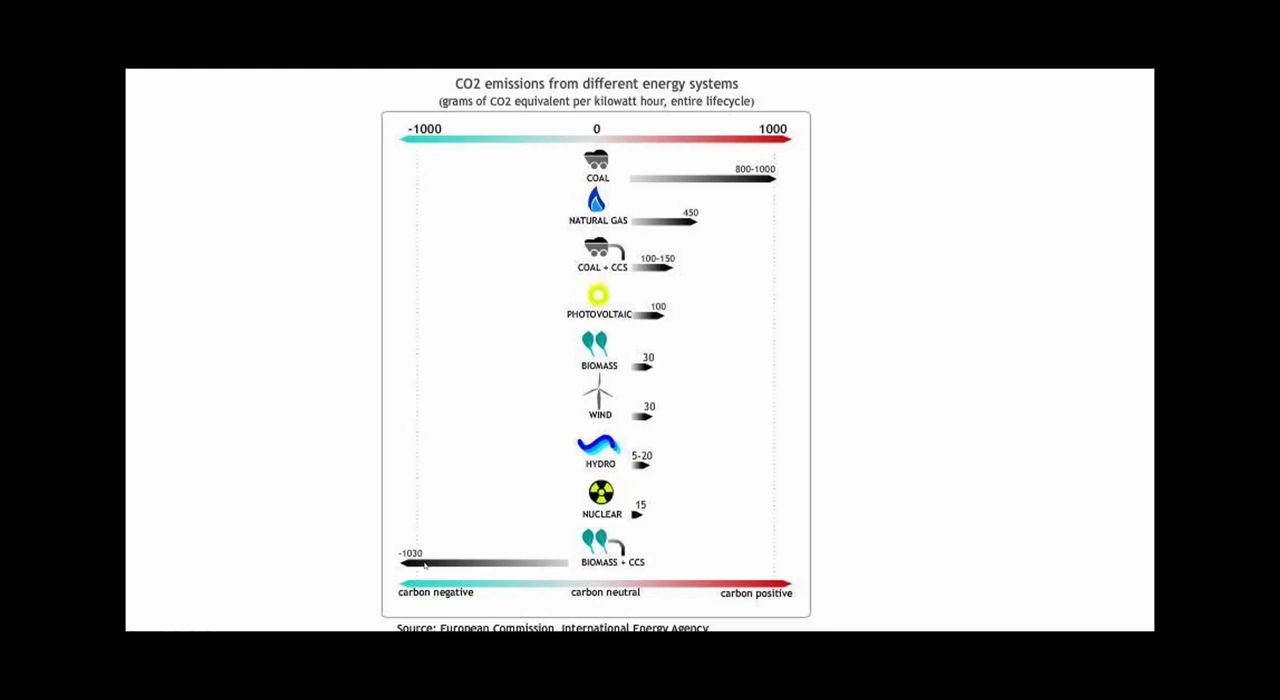
mouse_move(568, 544)
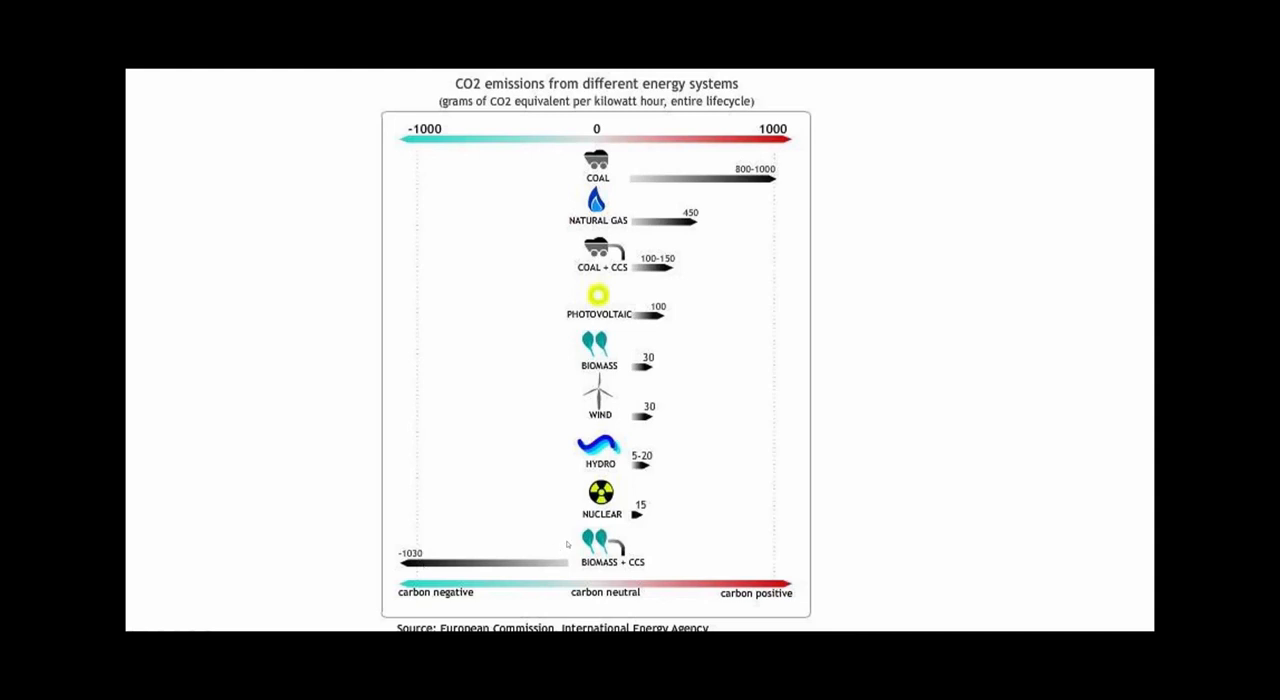
mouse_move(584, 550)
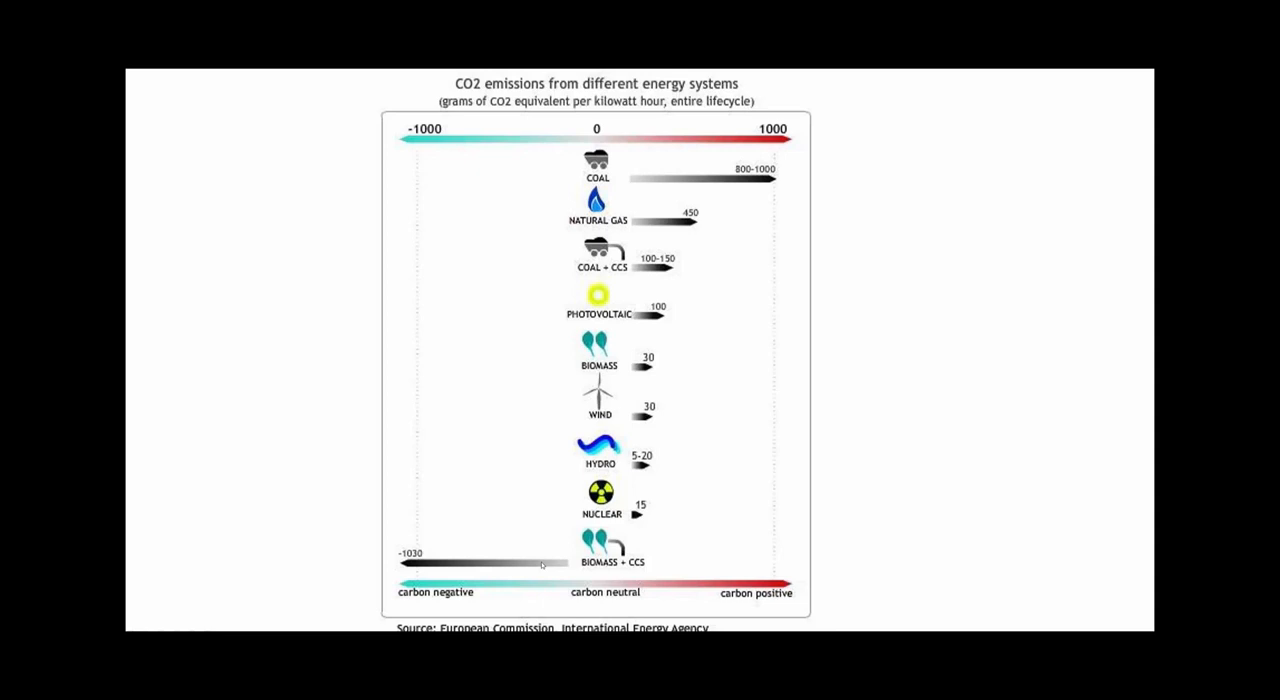
mouse_move(328, 548)
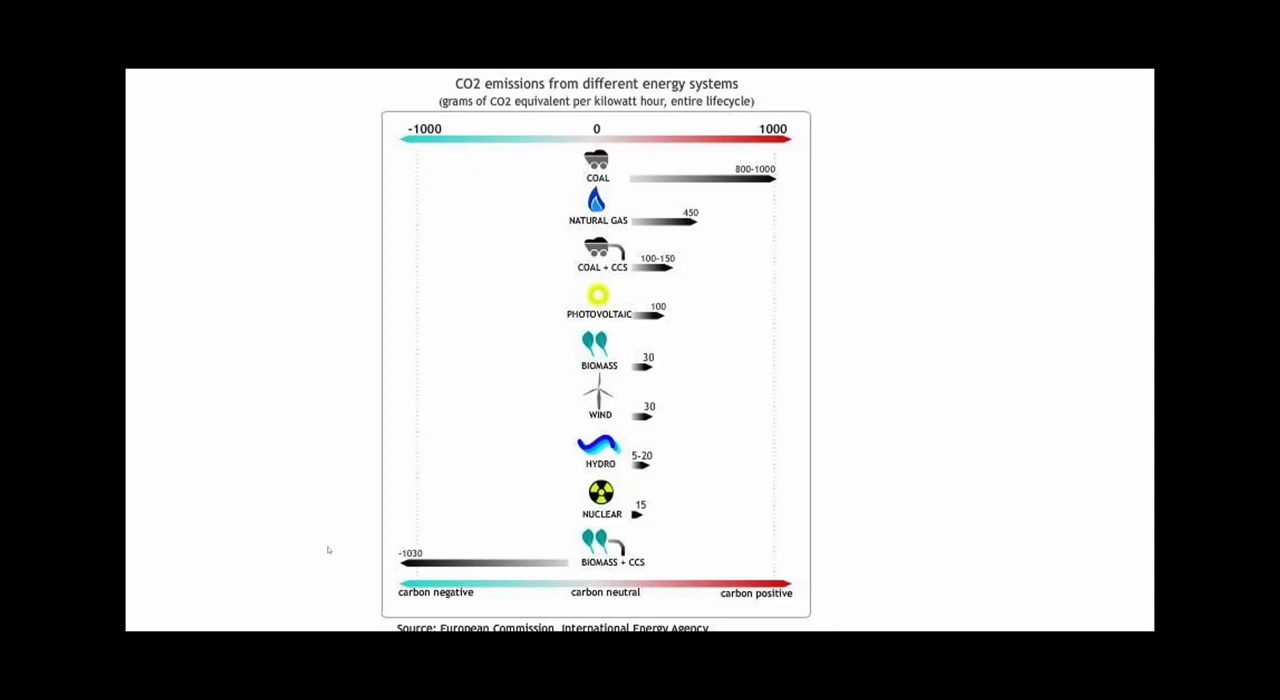
mouse_move(320, 550)
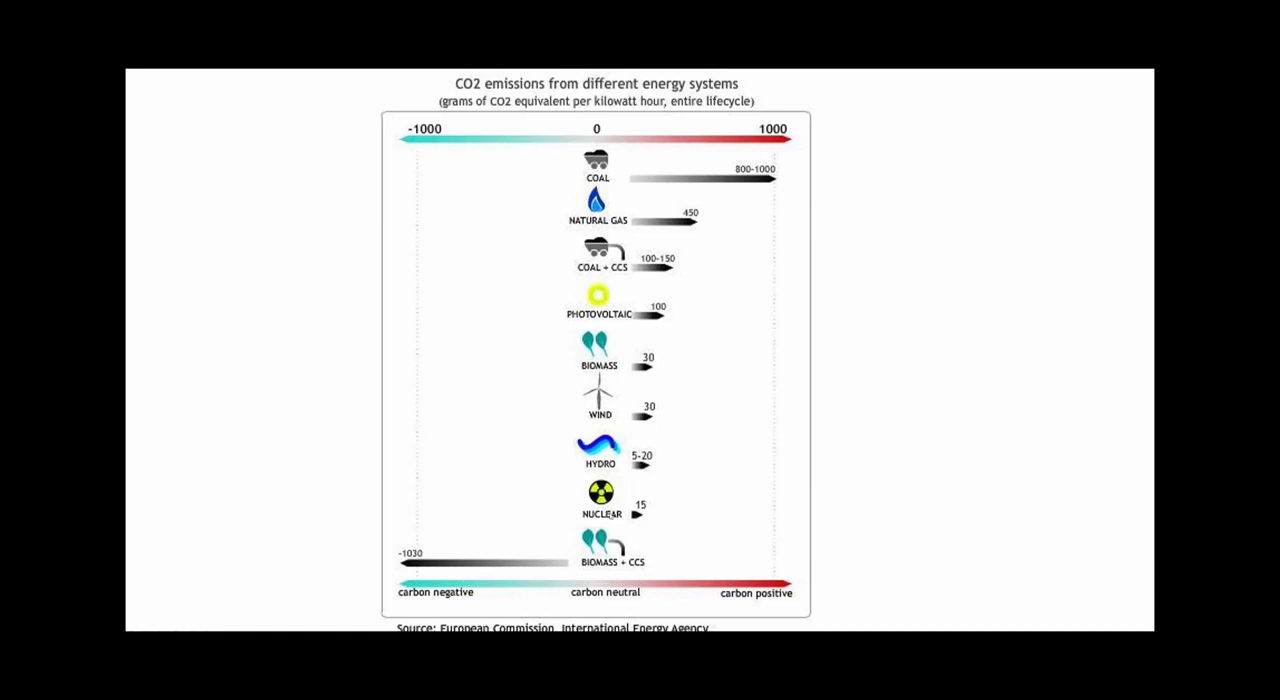
mouse_move(672, 516)
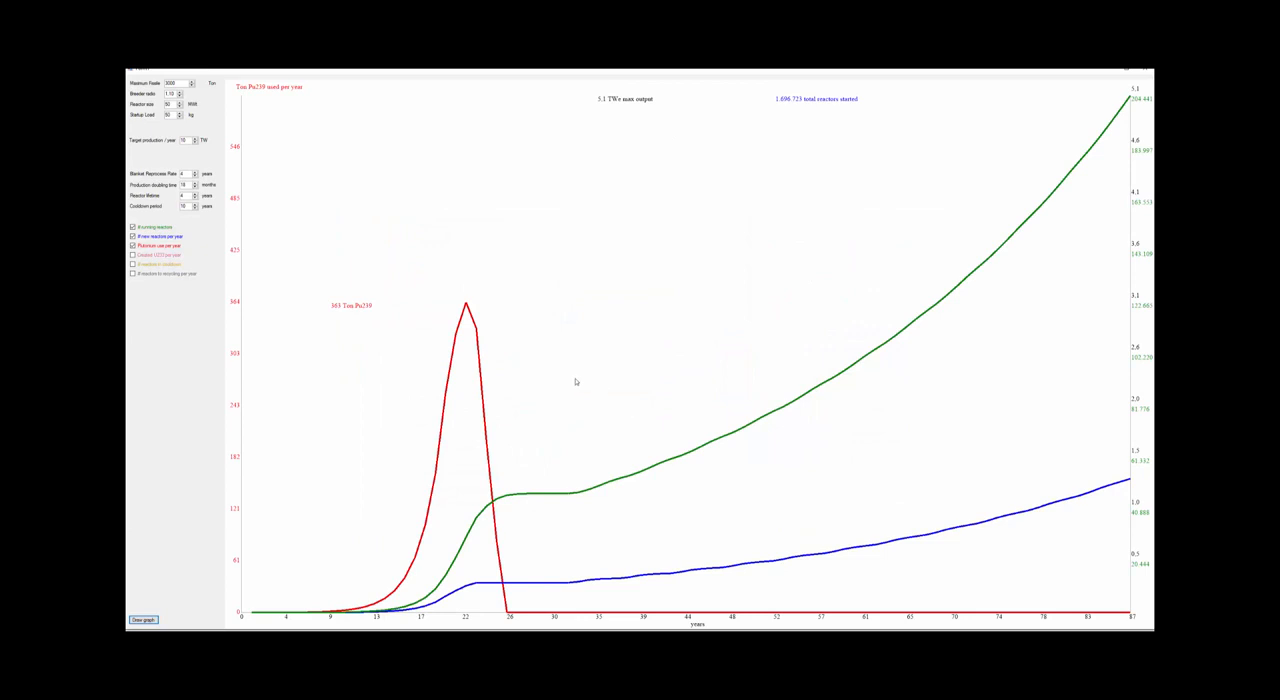
mouse_move(332, 196)
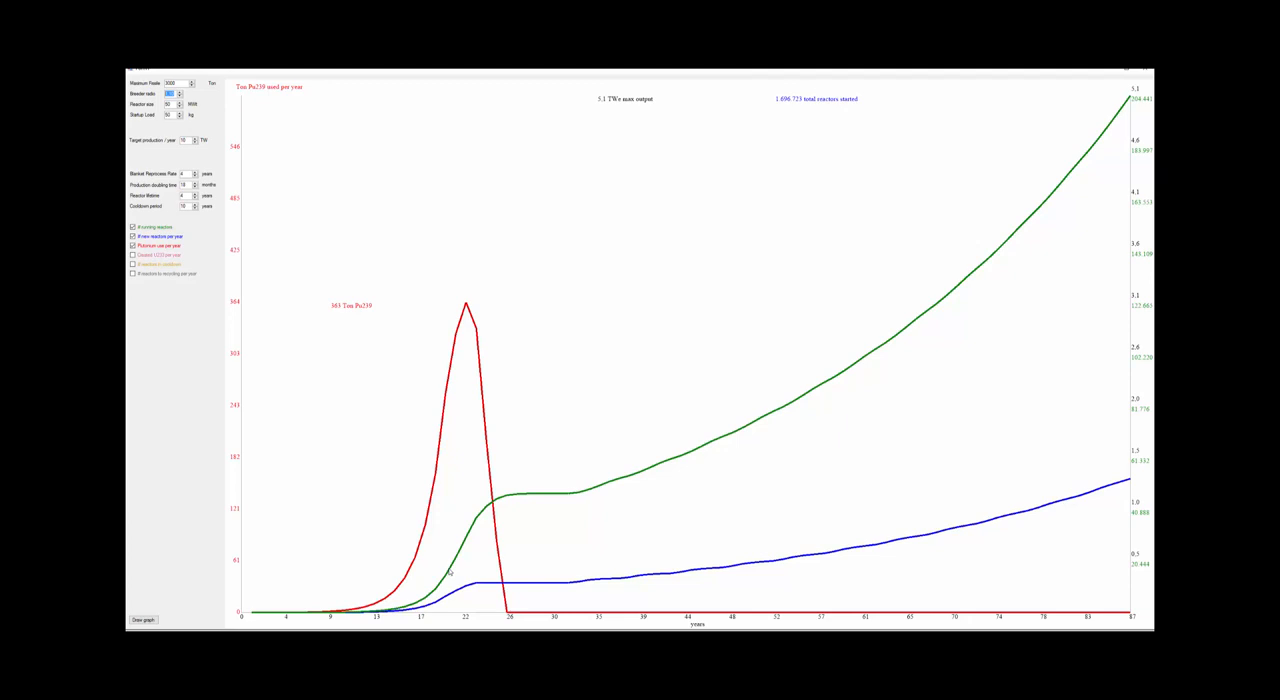
mouse_move(450, 572)
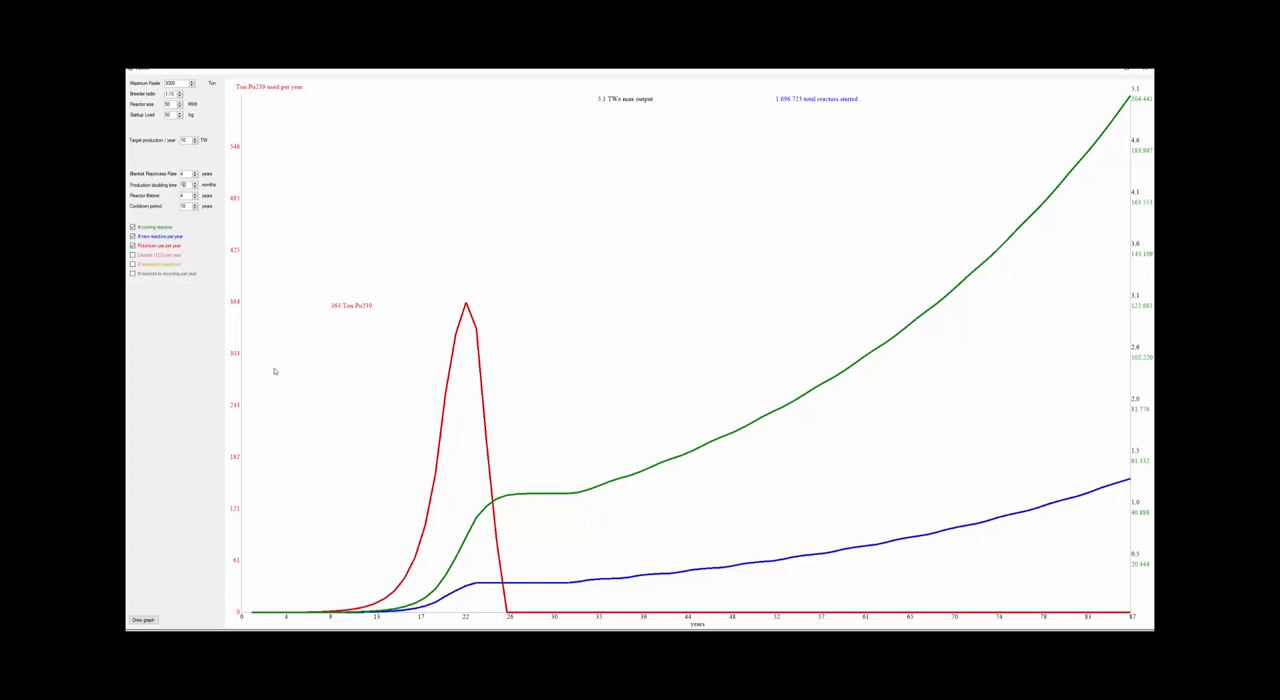
mouse_move(430, 600)
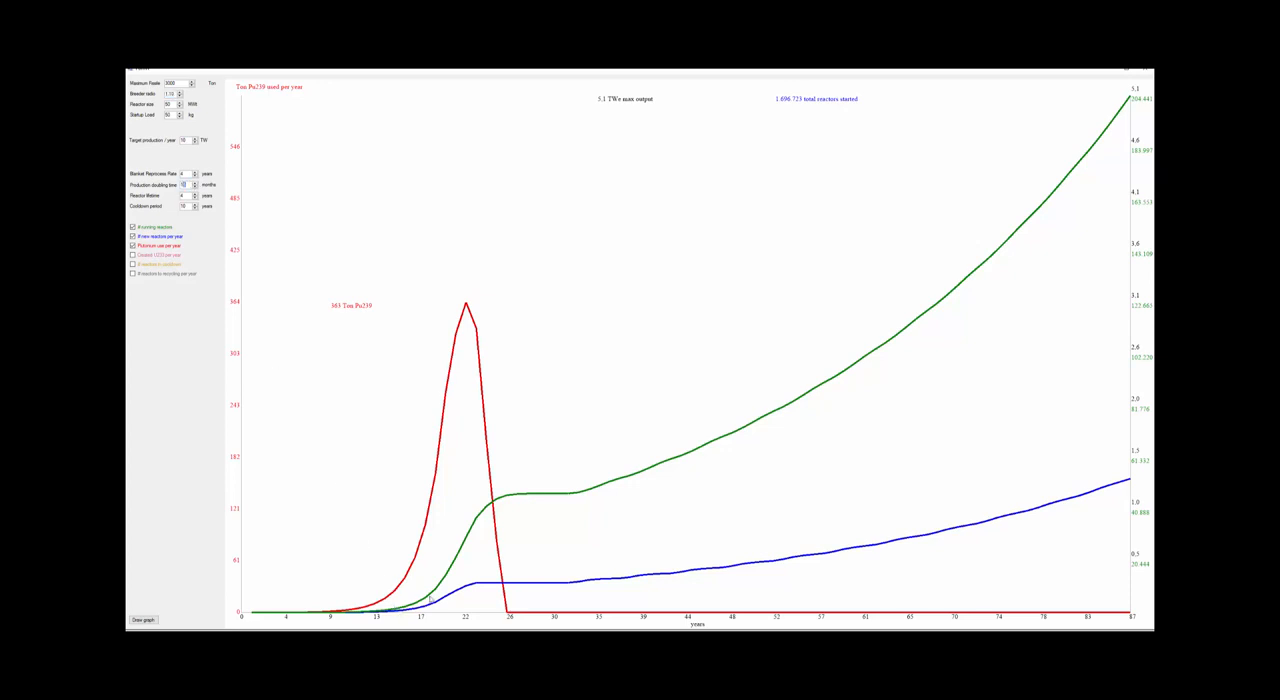
mouse_move(448, 392)
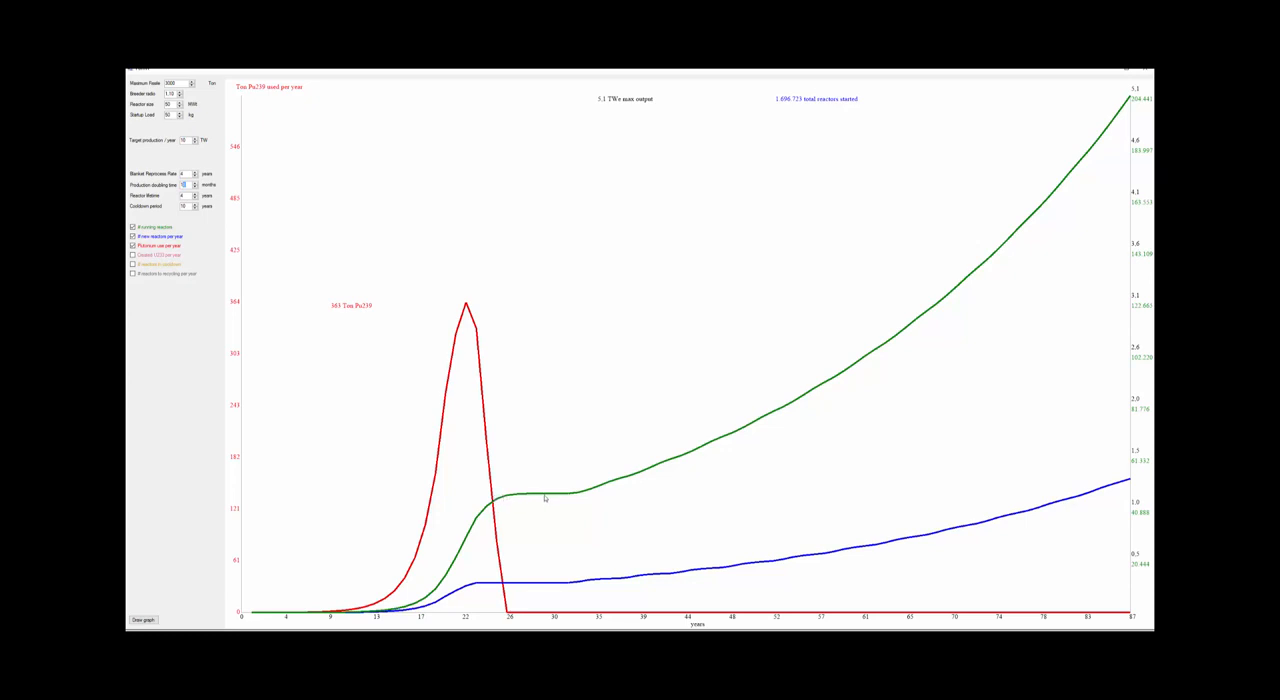
mouse_move(598, 490)
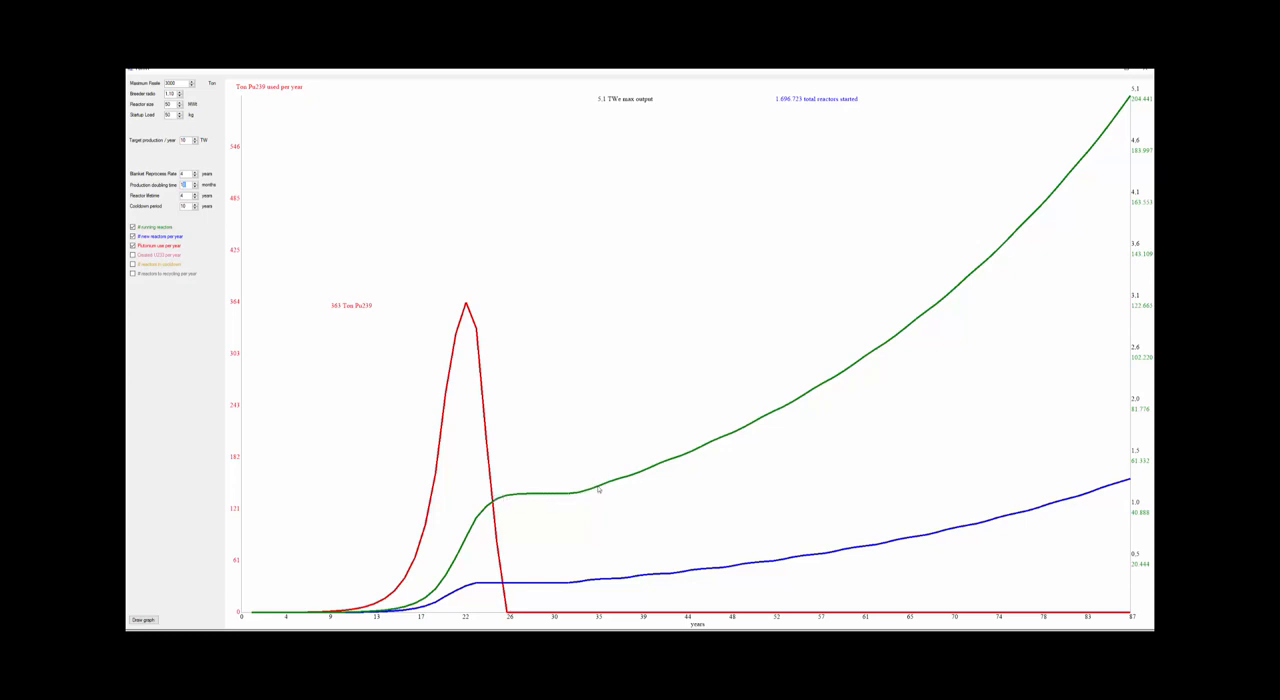
mouse_move(576, 500)
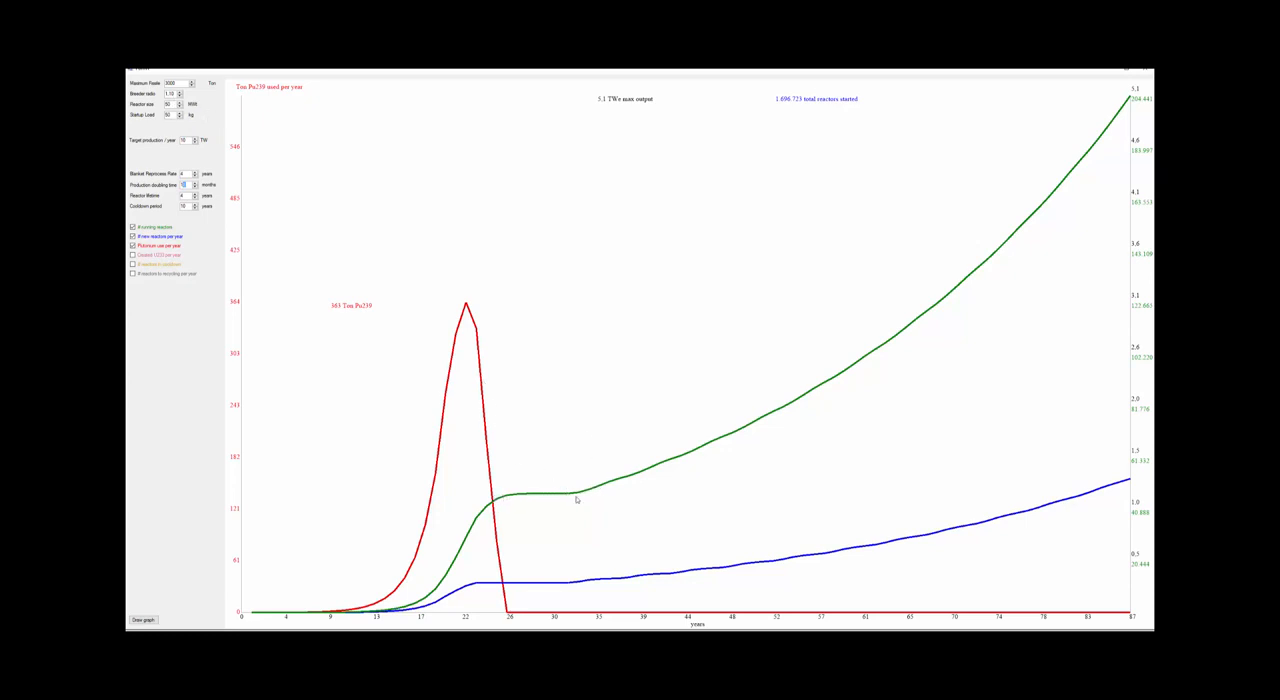
mouse_move(668, 472)
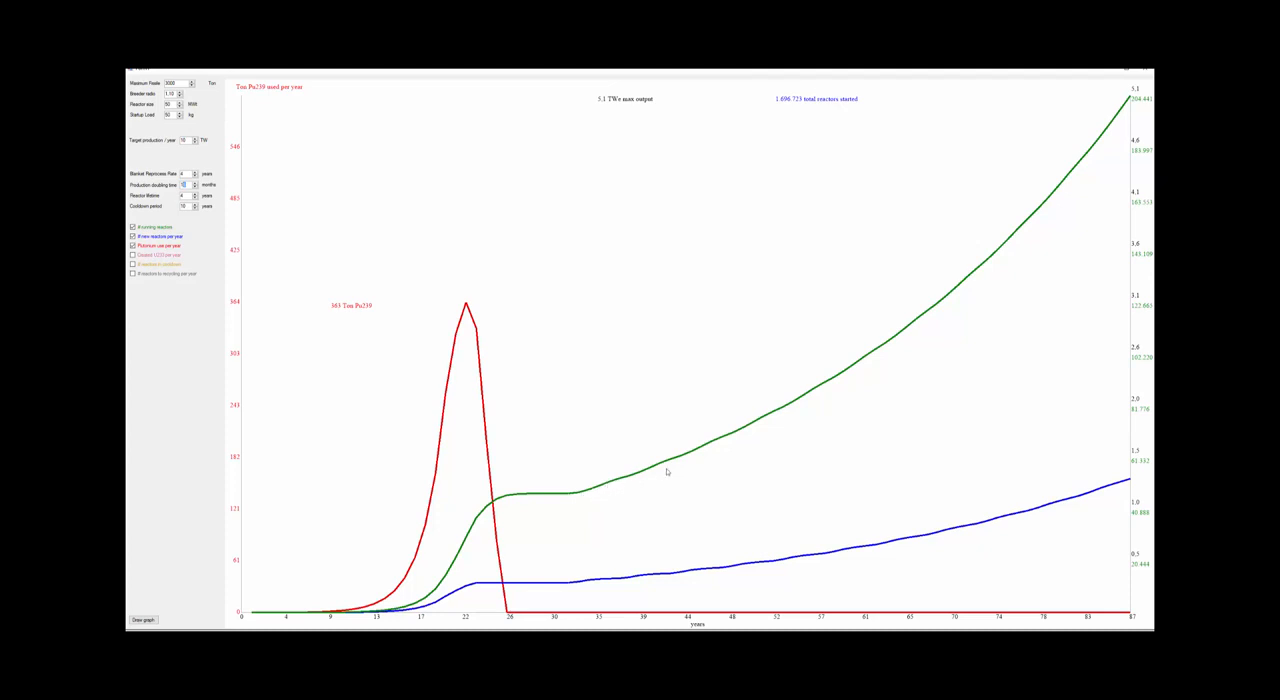
mouse_move(988, 252)
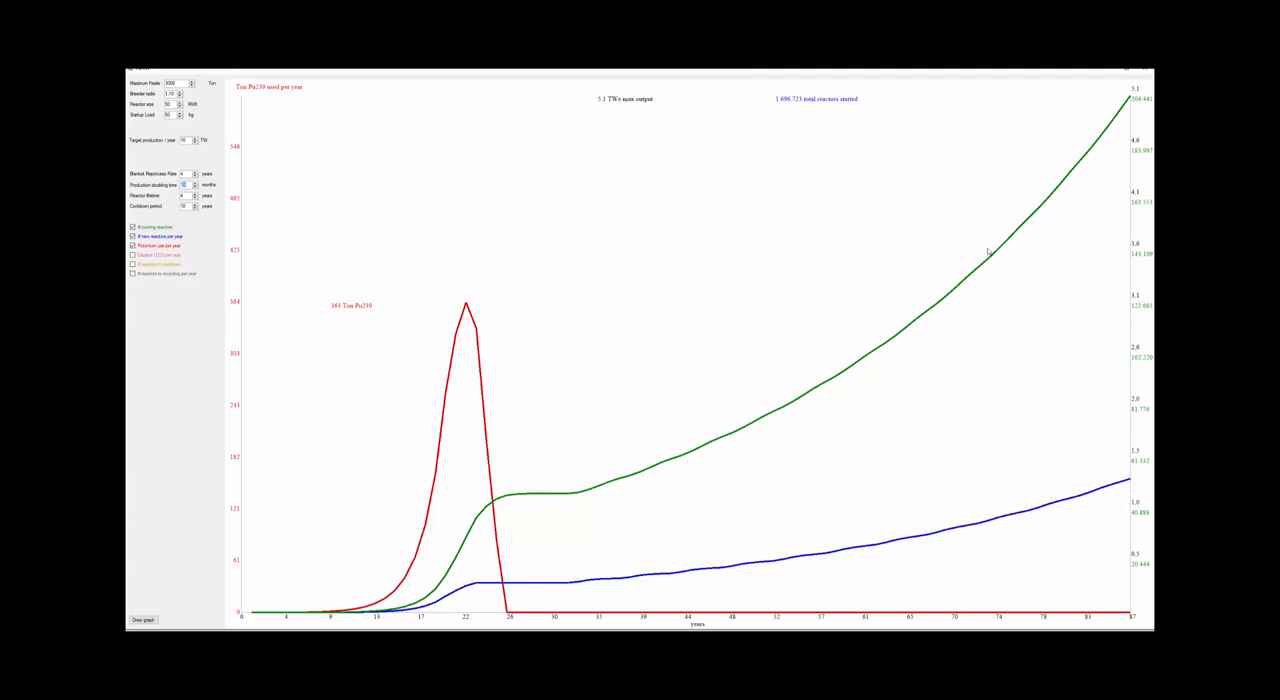
mouse_move(272, 208)
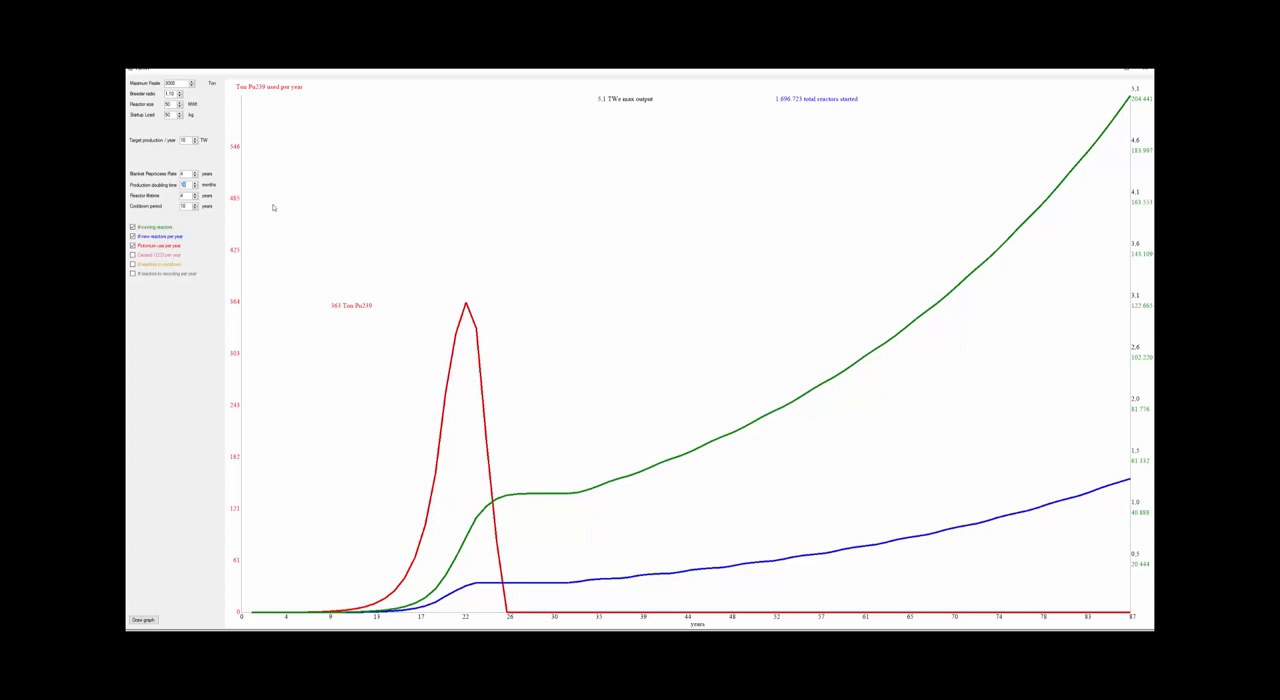
- Re-run the graph so the simulation spans a longer period with a lower, narrower red peak
left_click(180, 84)
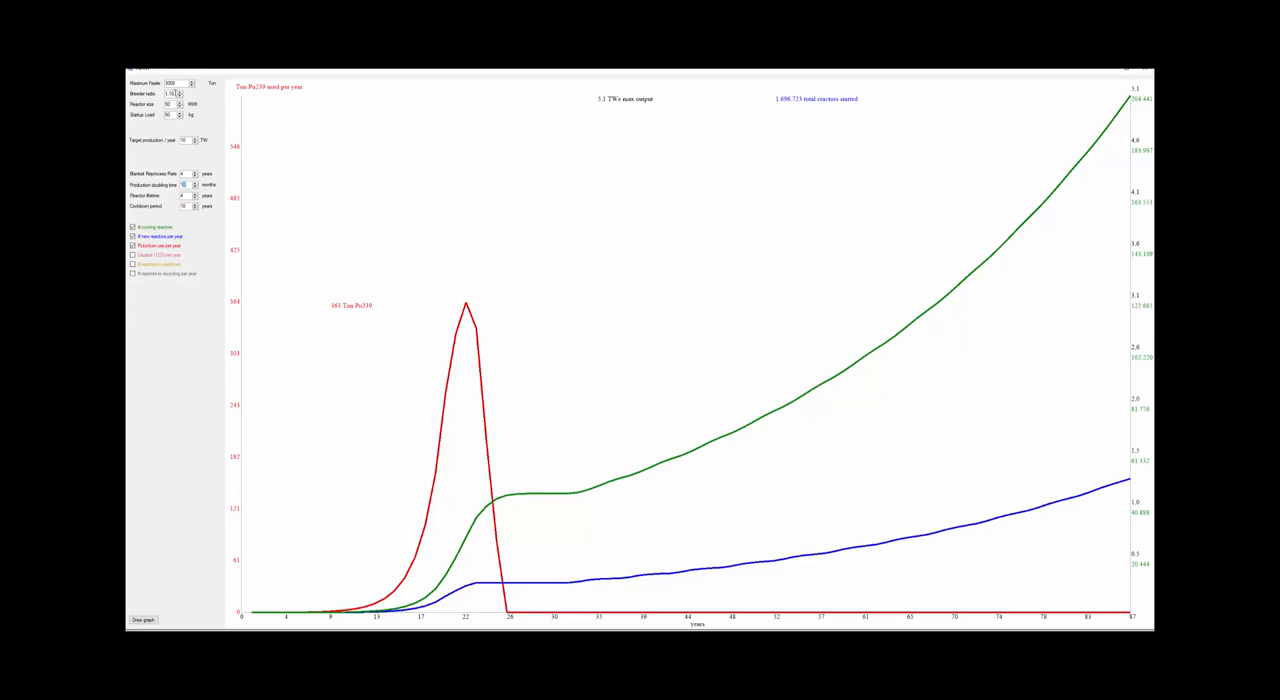
mouse_move(590, 420)
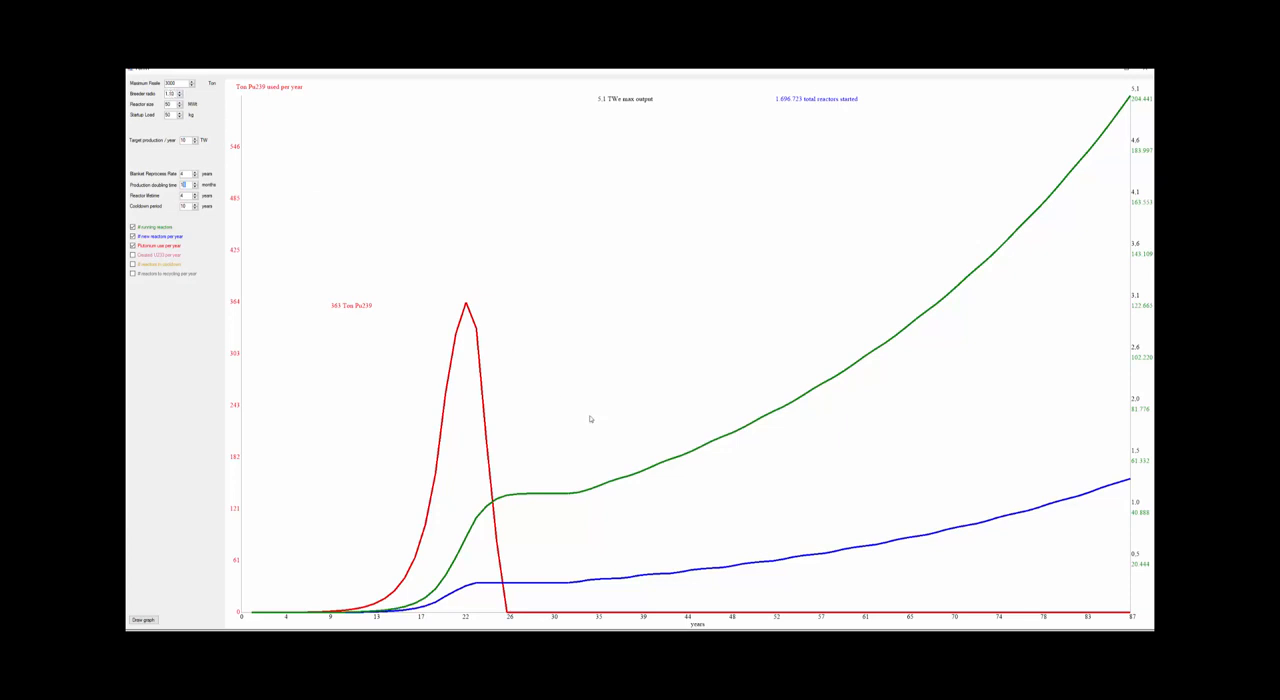
mouse_move(730, 436)
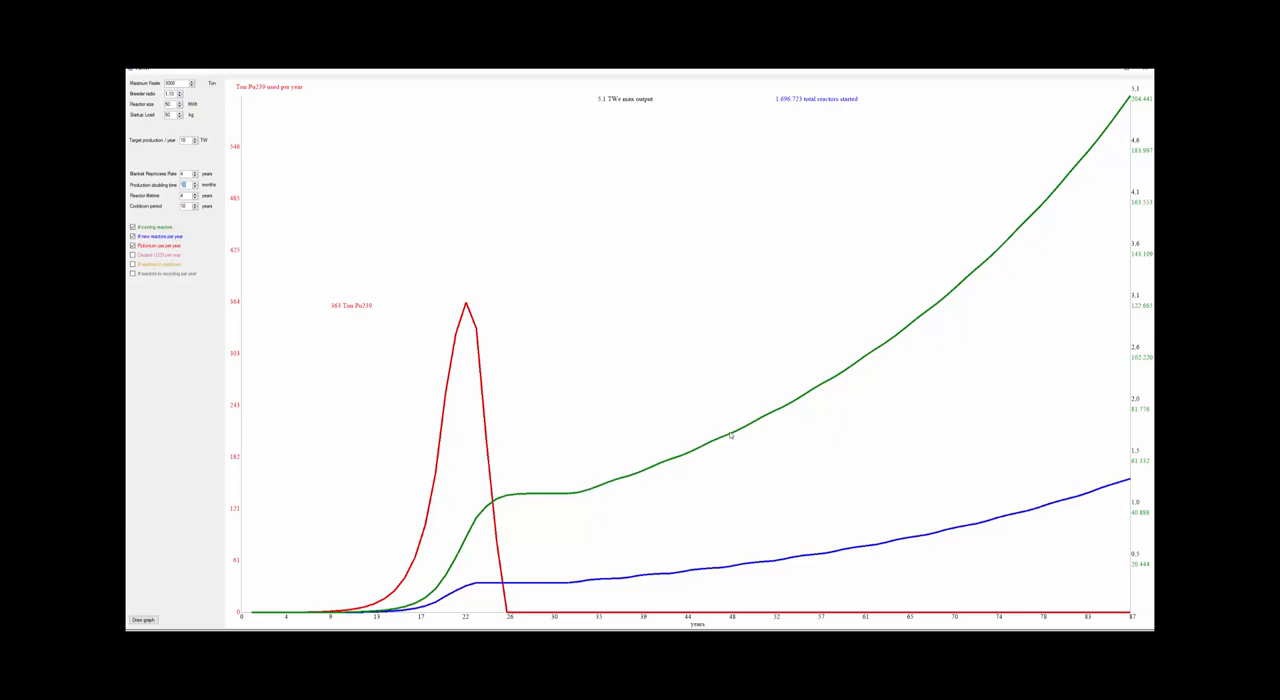
mouse_move(856, 368)
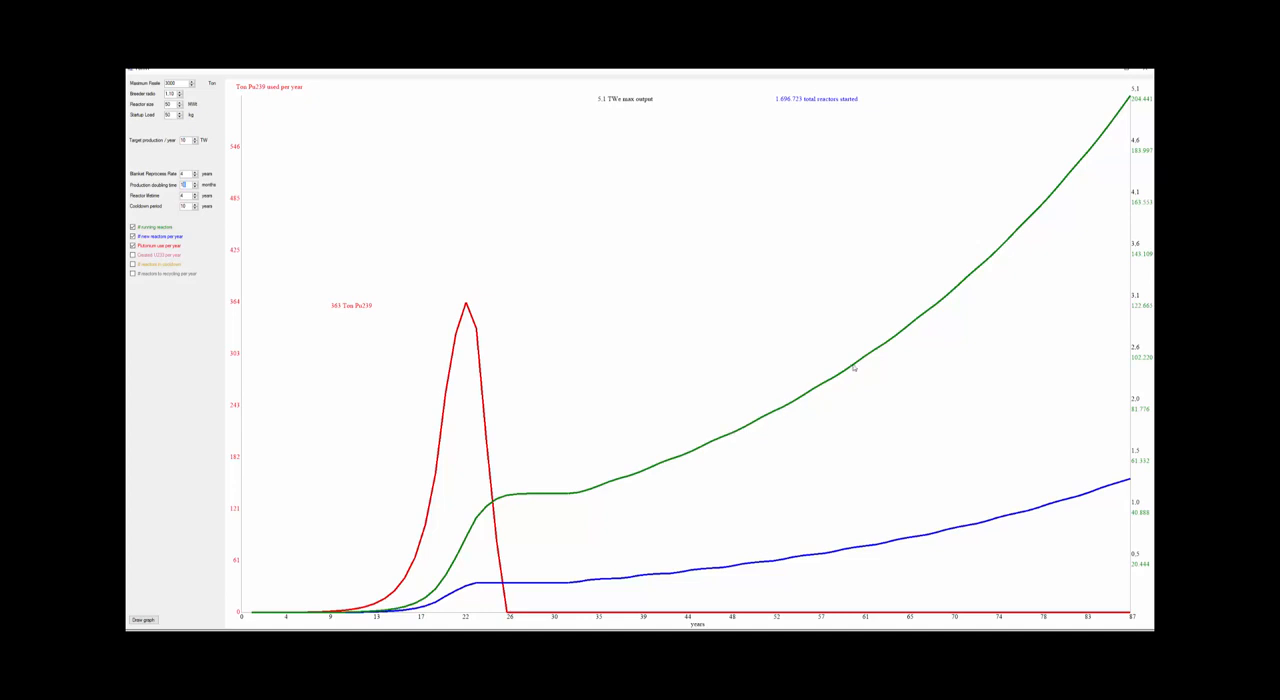
mouse_move(1036, 380)
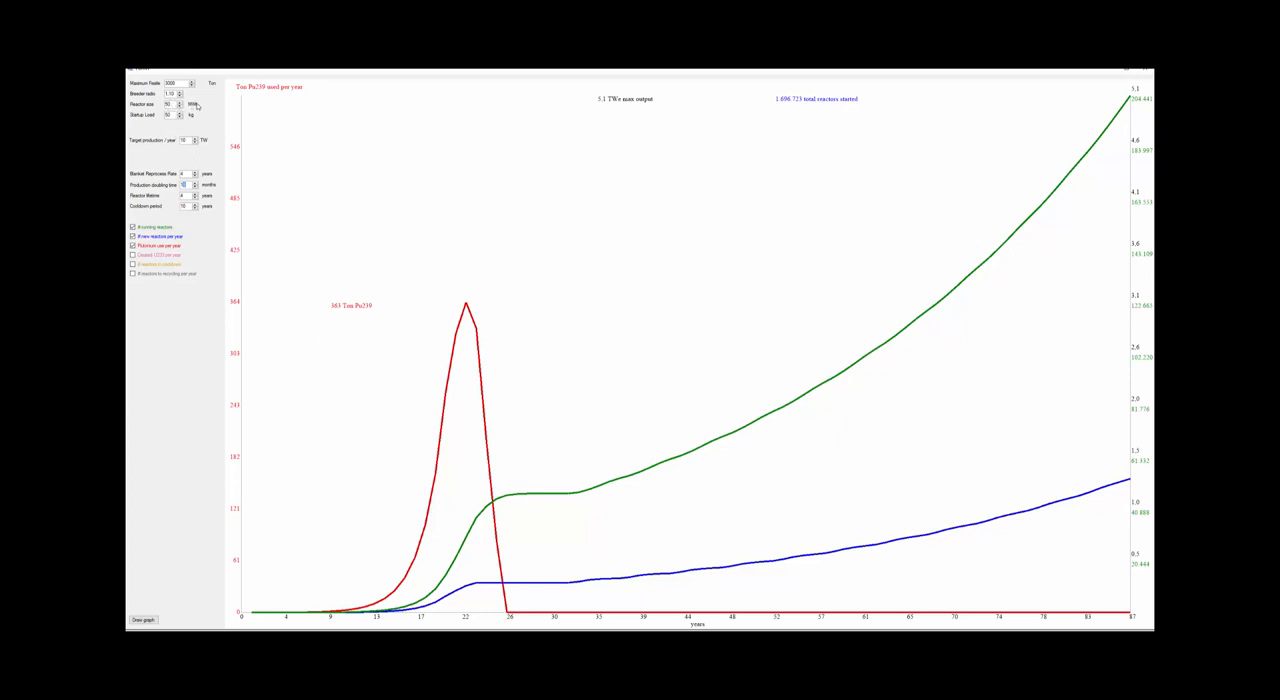
mouse_move(584, 496)
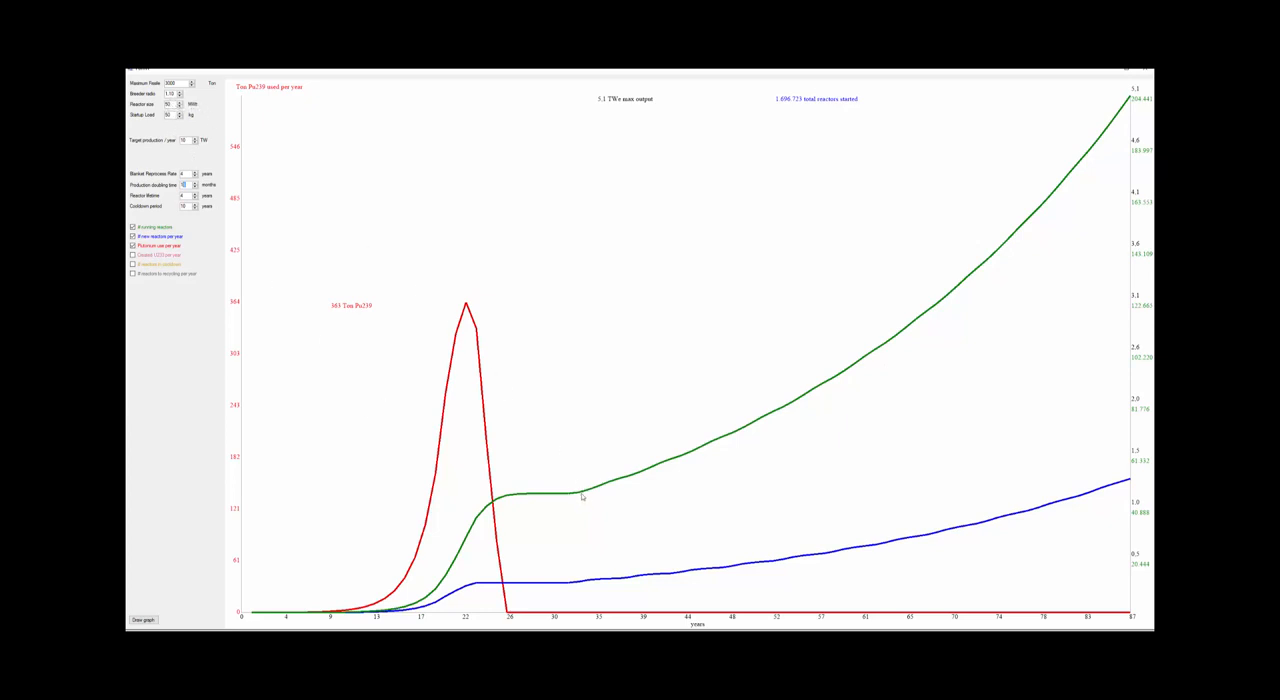
mouse_move(1144, 482)
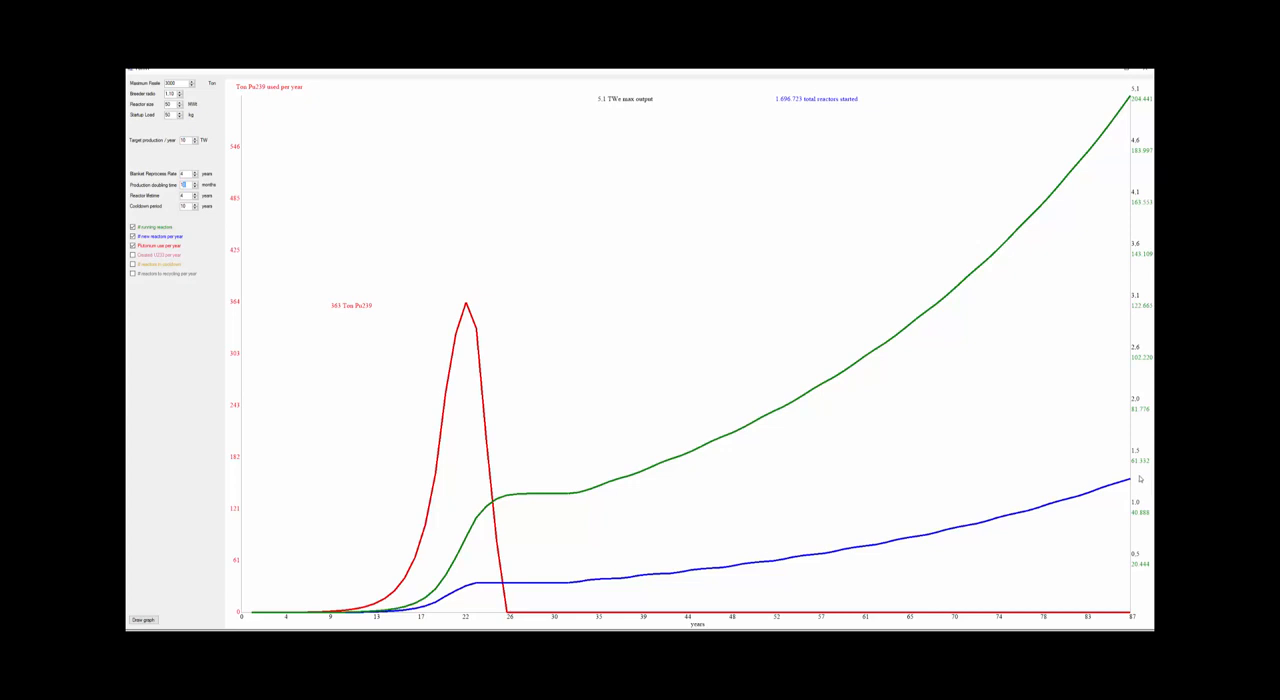
mouse_move(1136, 468)
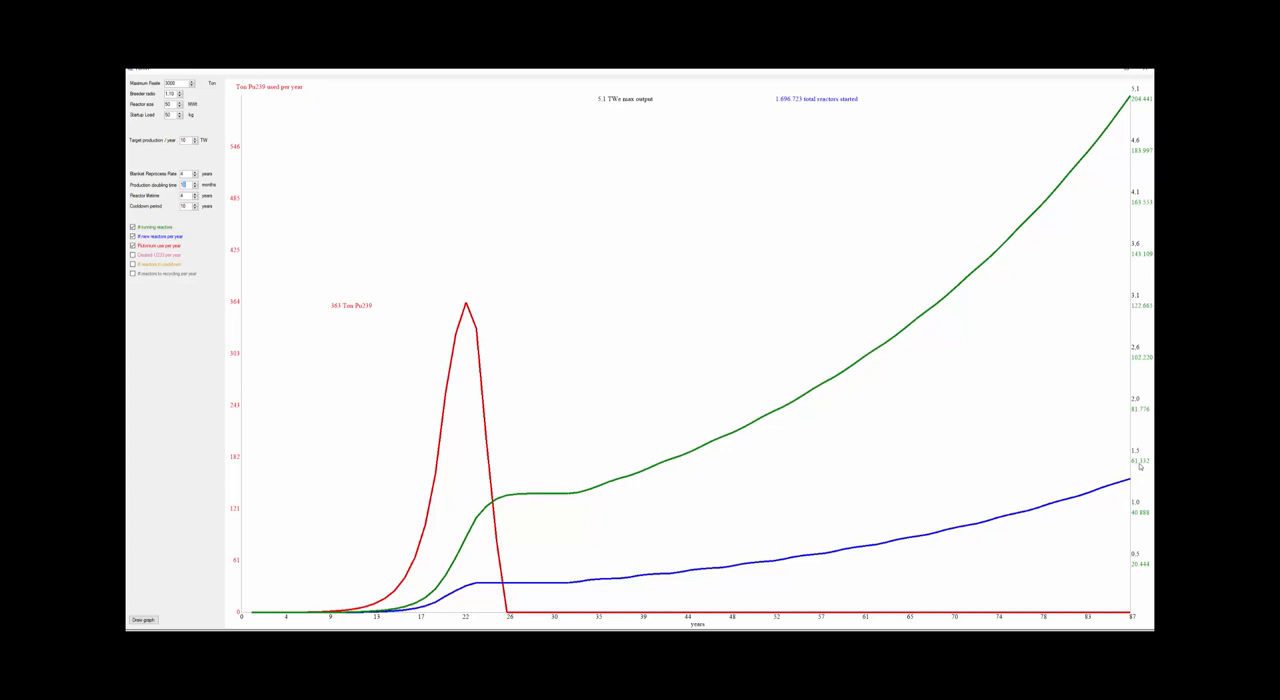
mouse_move(584, 496)
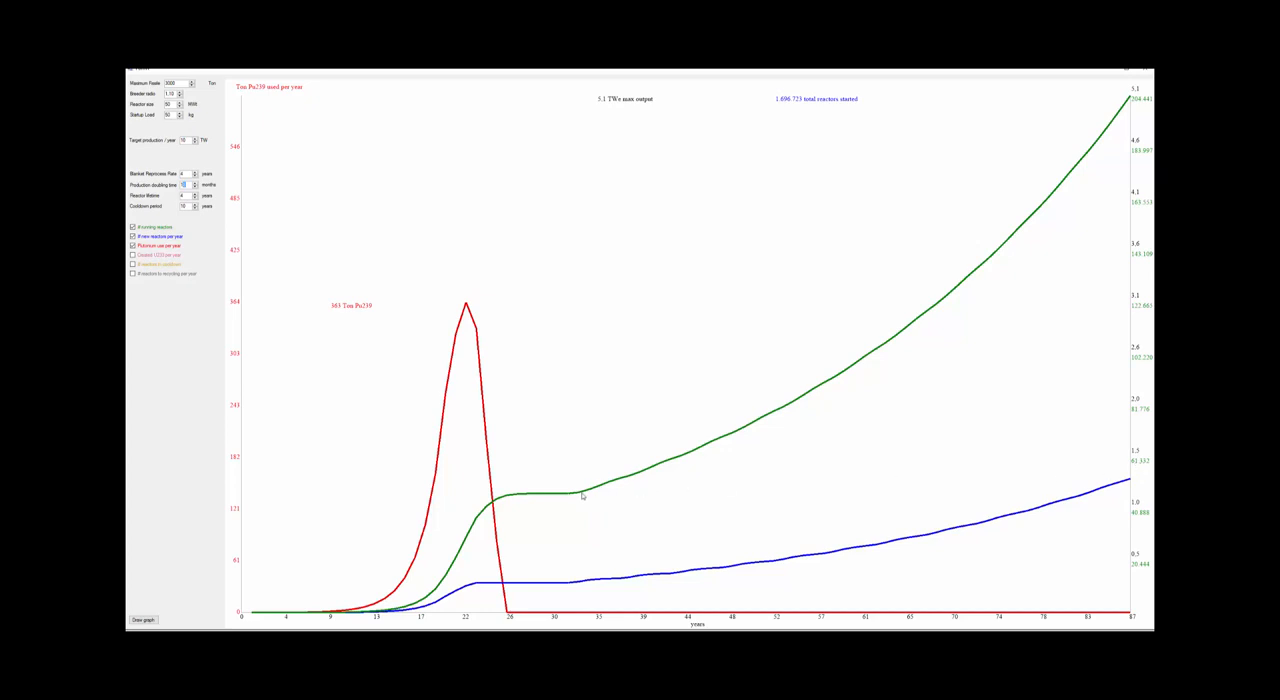
mouse_move(556, 498)
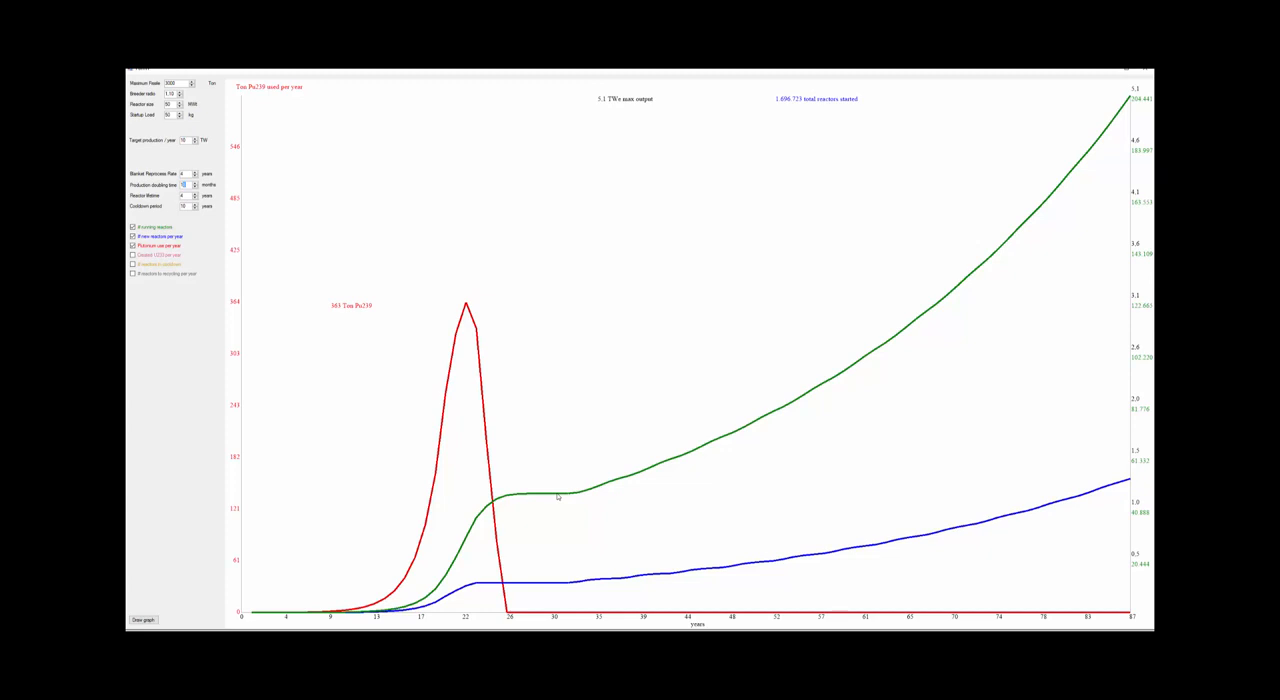
mouse_move(558, 460)
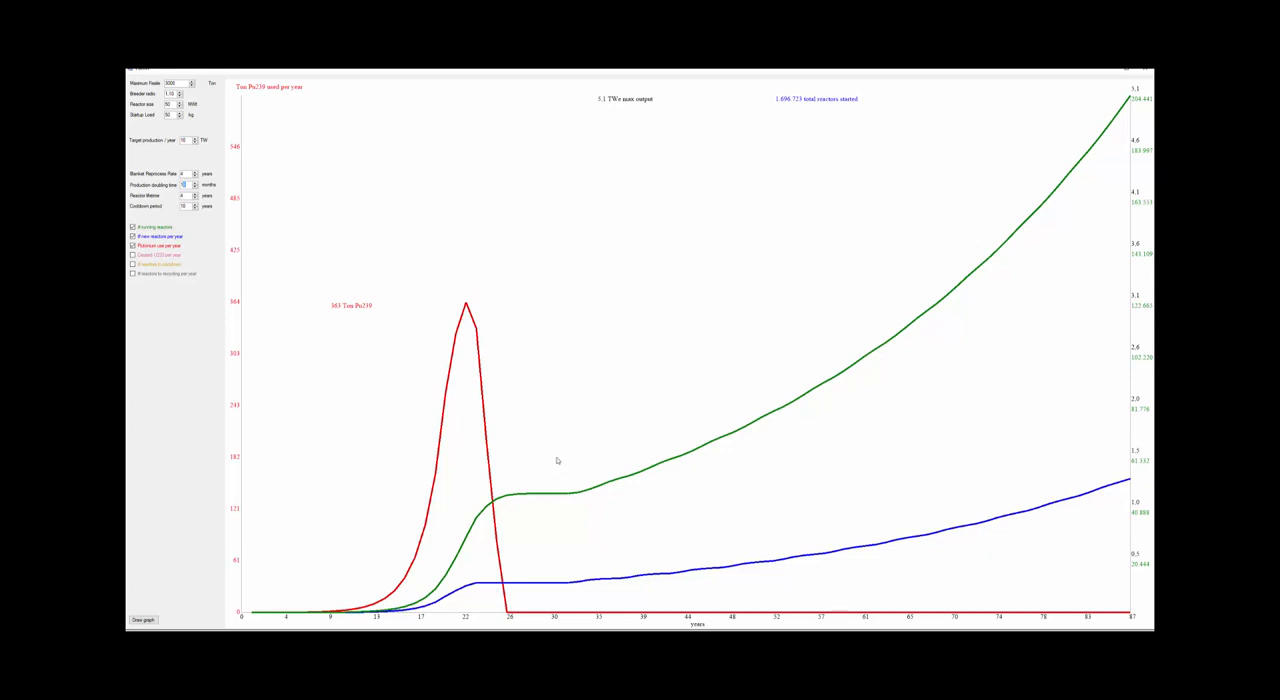
mouse_move(498, 496)
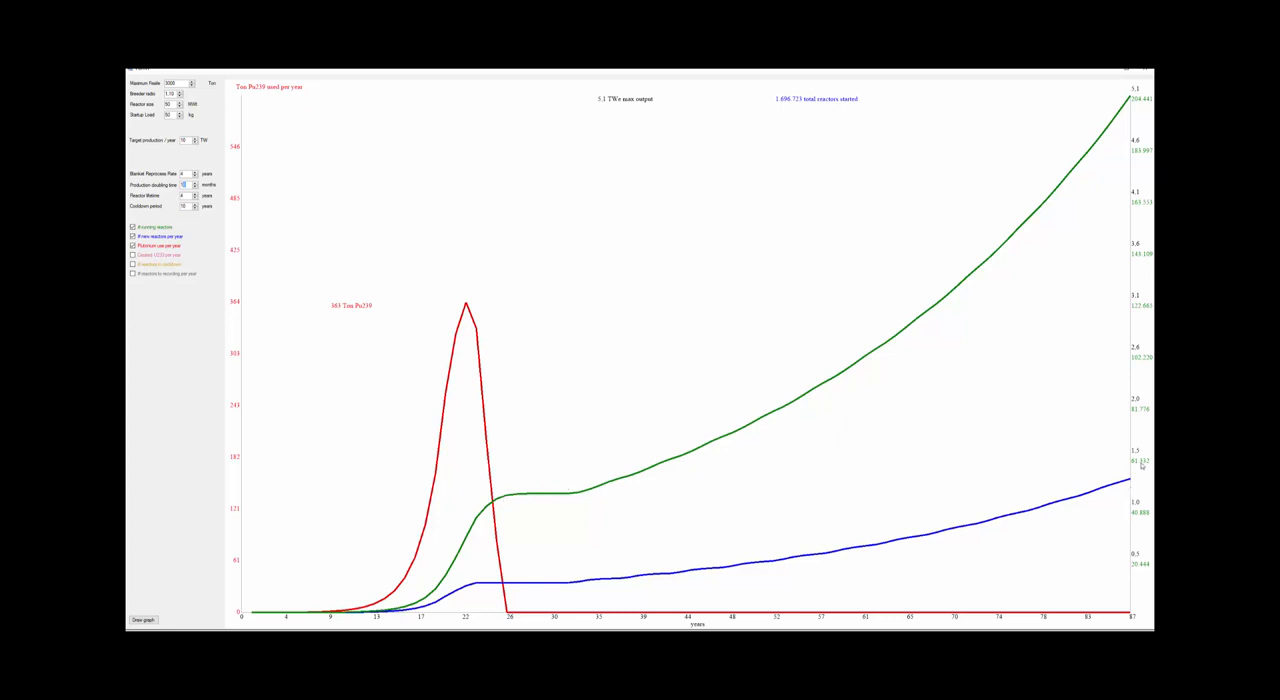
mouse_move(1136, 486)
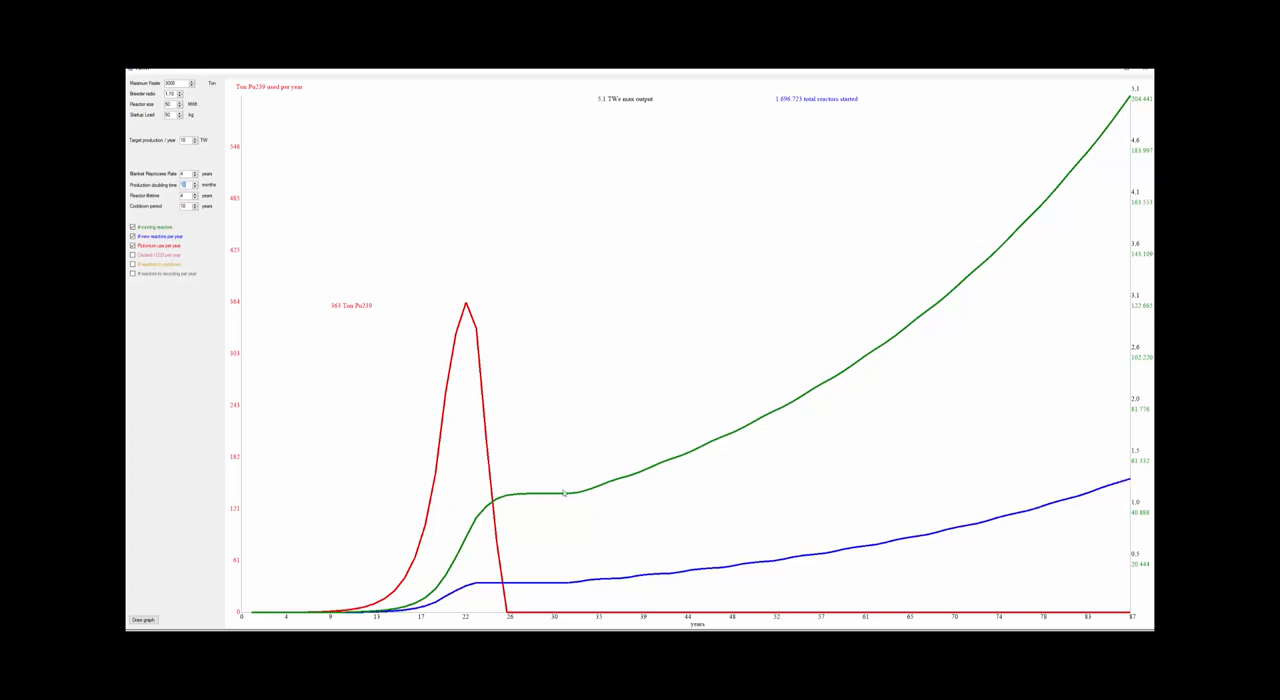
mouse_move(1122, 592)
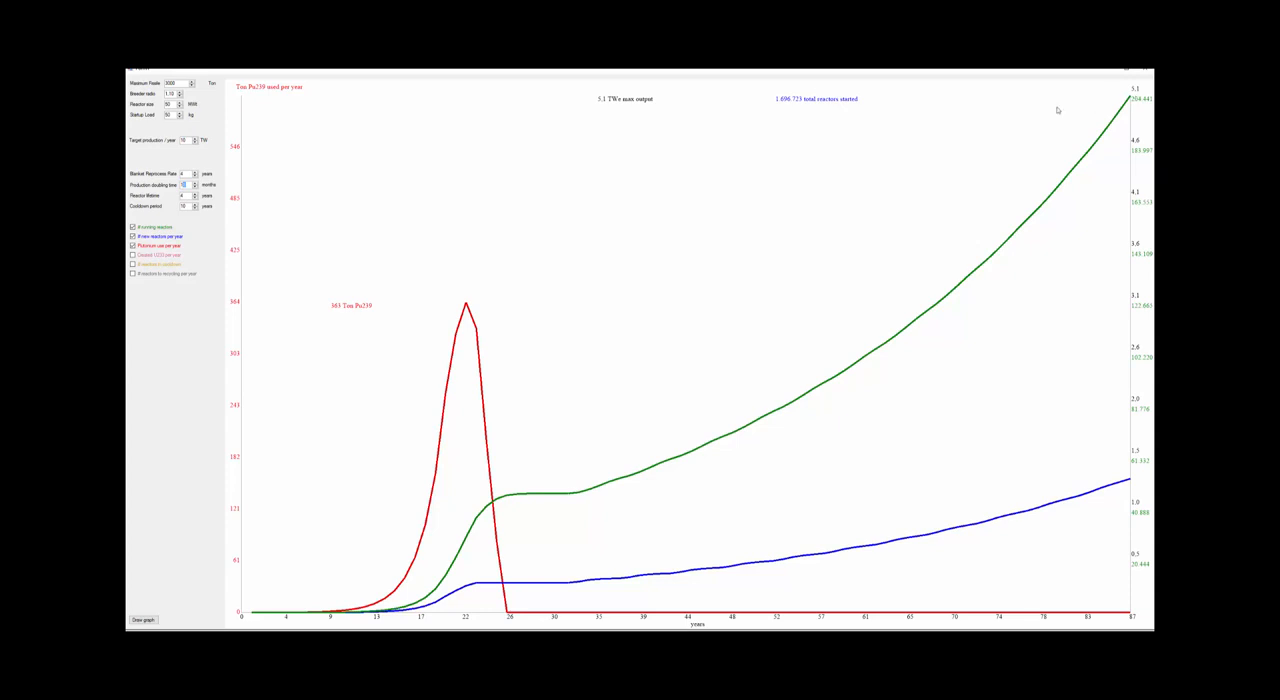
mouse_move(612, 92)
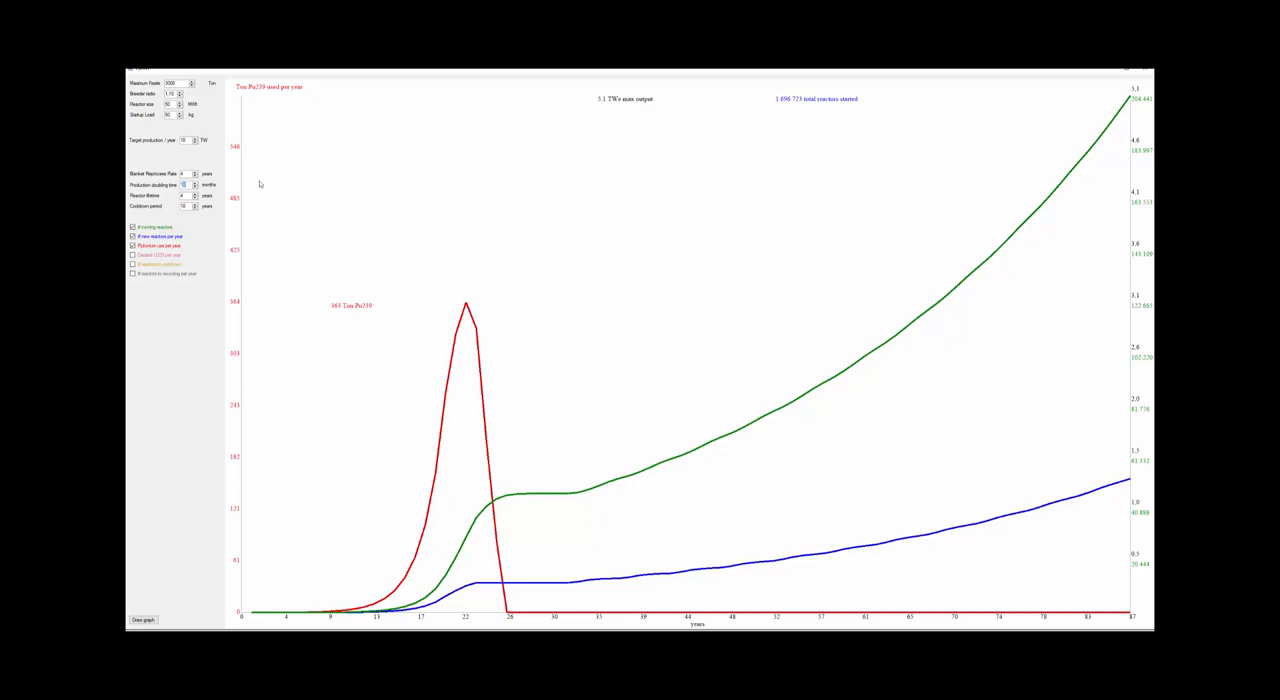
mouse_move(674, 232)
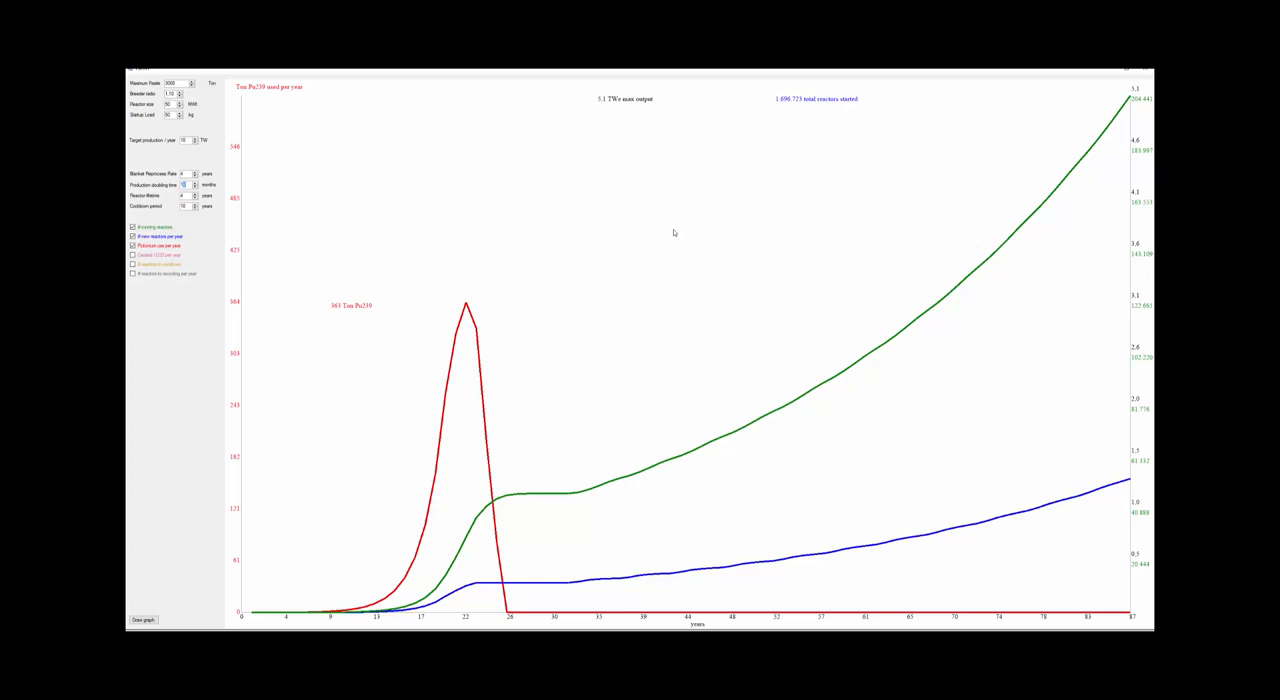
mouse_move(1132, 624)
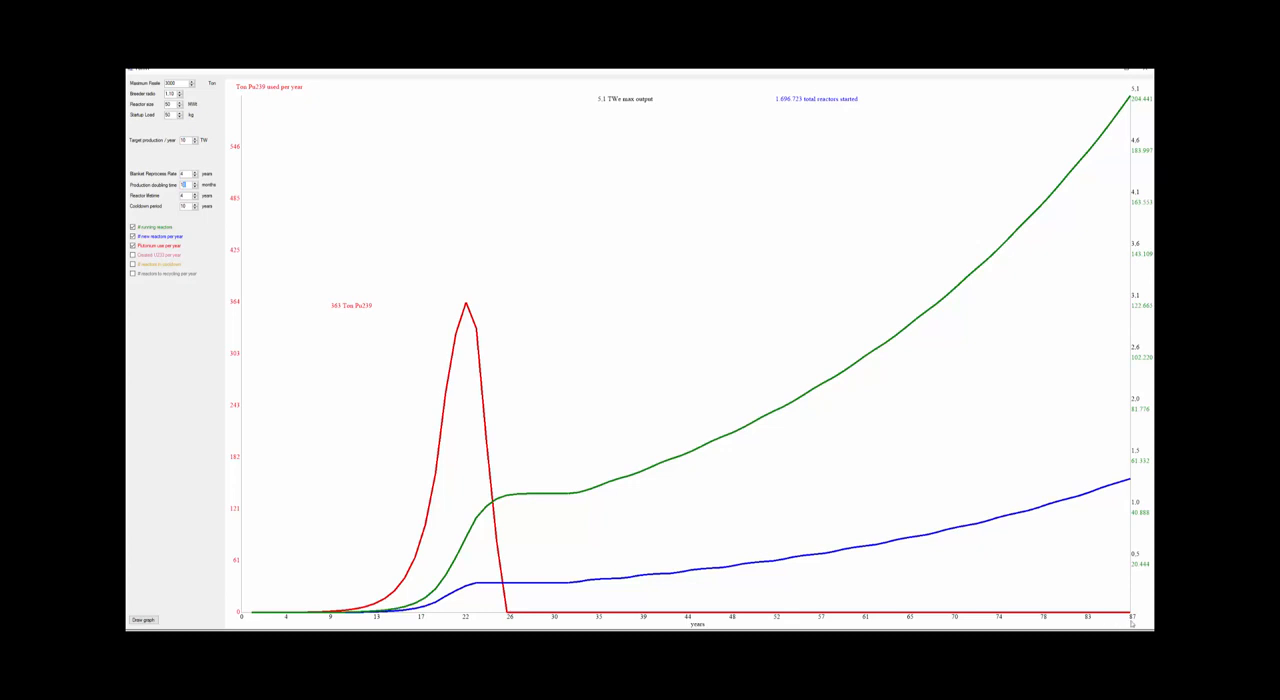
mouse_move(728, 184)
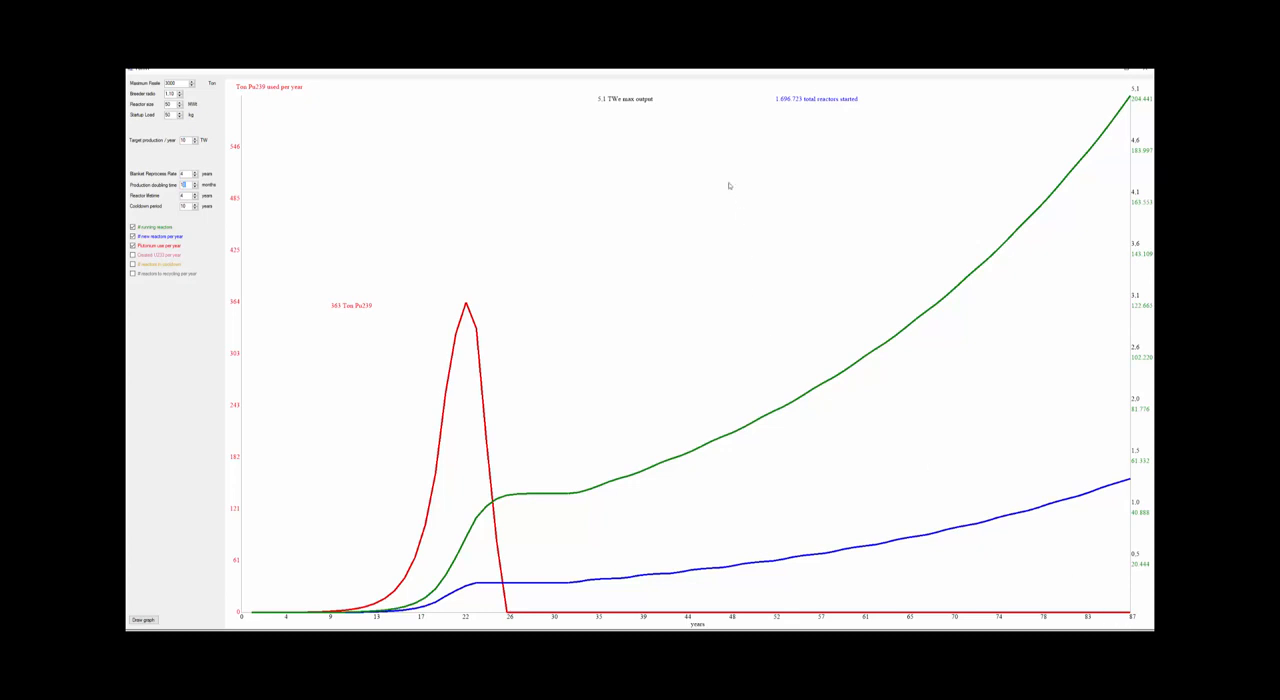
mouse_move(340, 620)
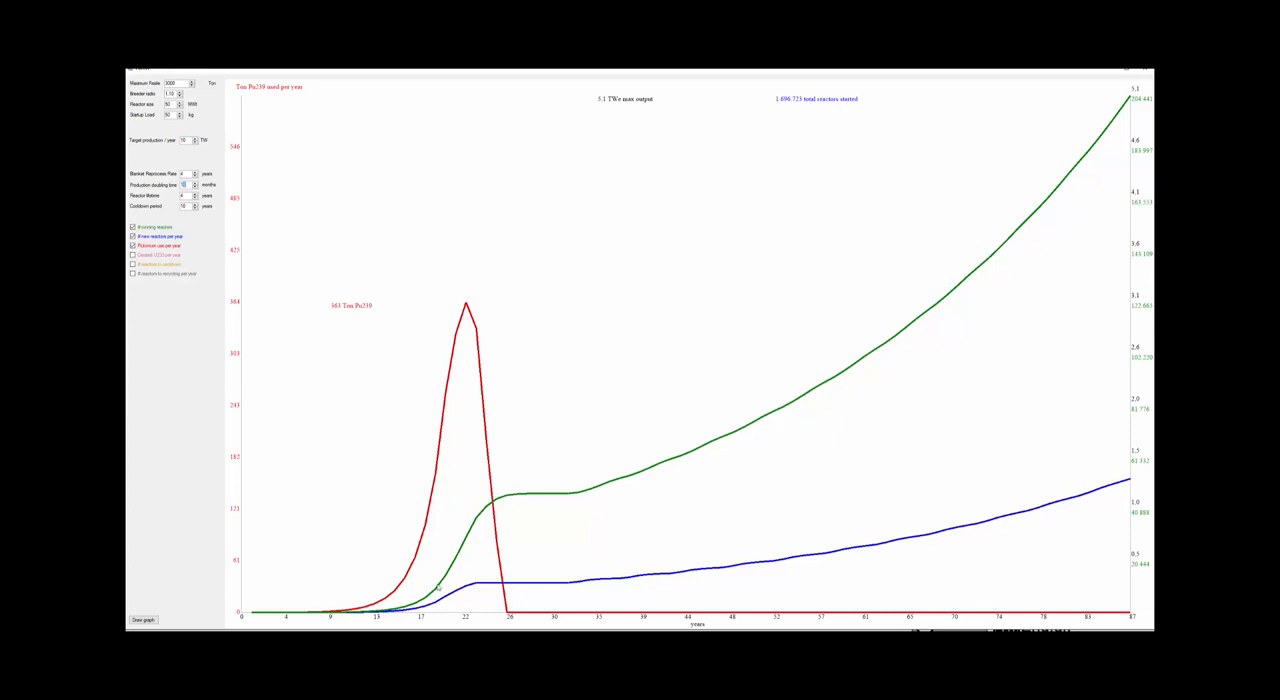
mouse_move(548, 498)
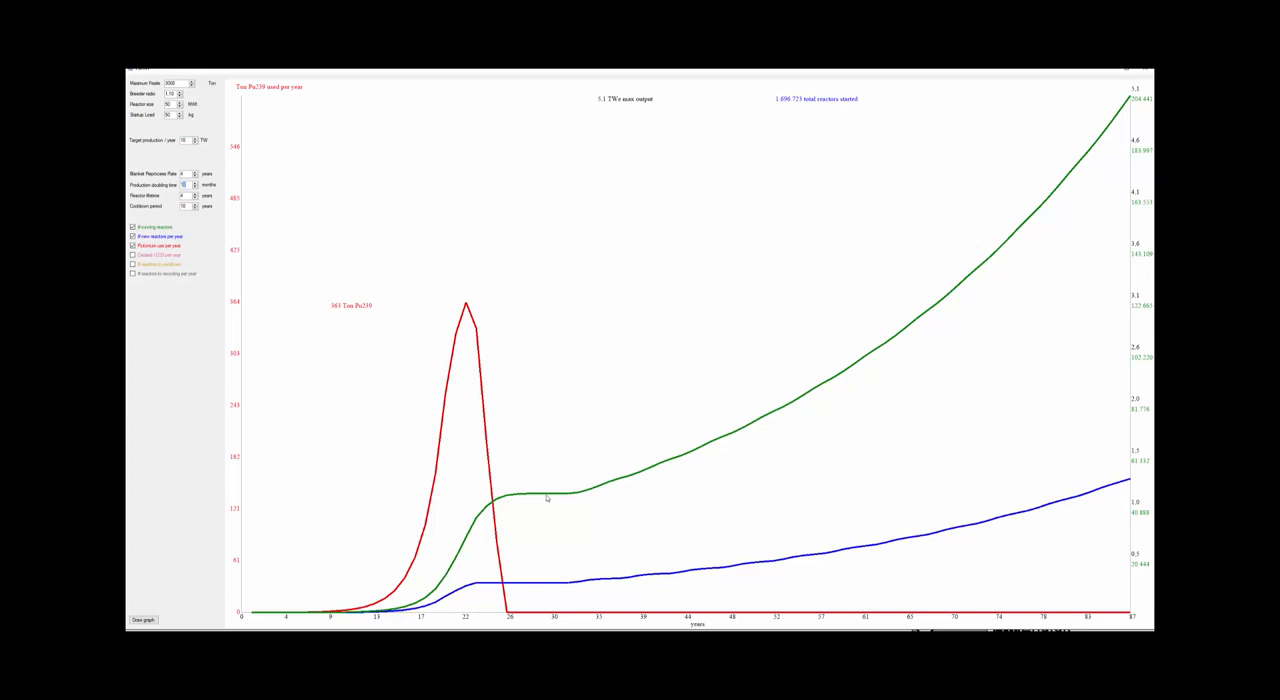
mouse_move(586, 498)
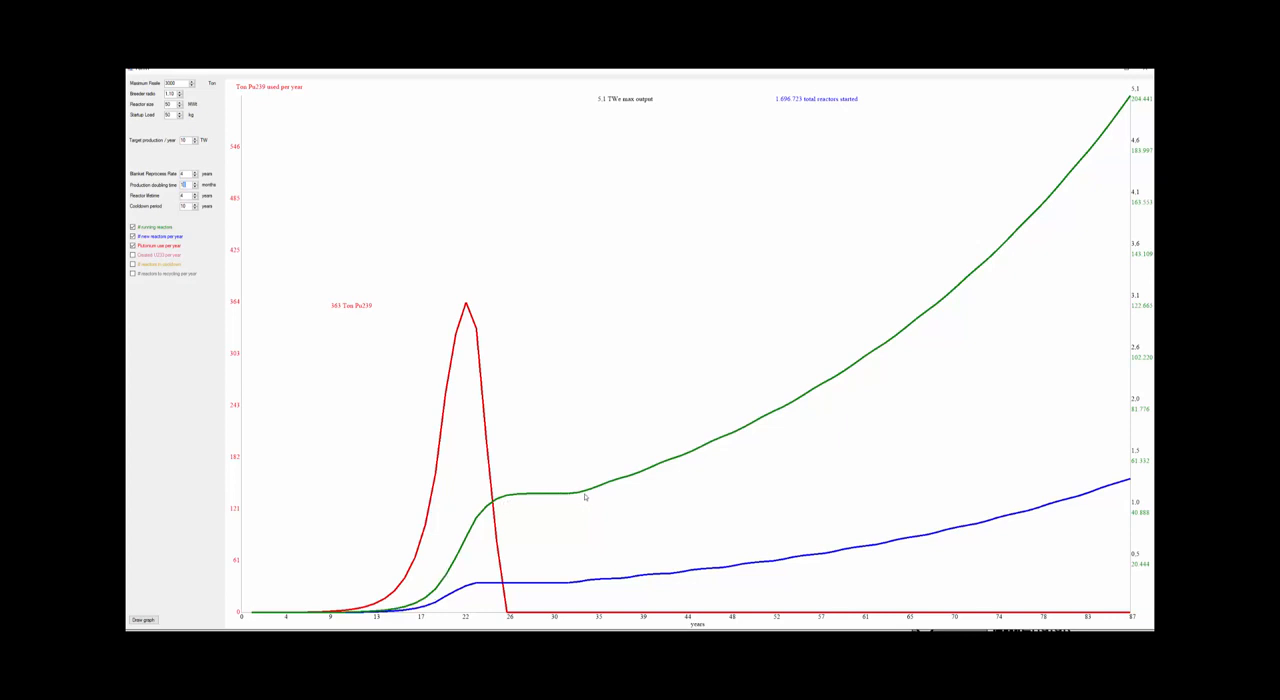
mouse_move(808, 386)
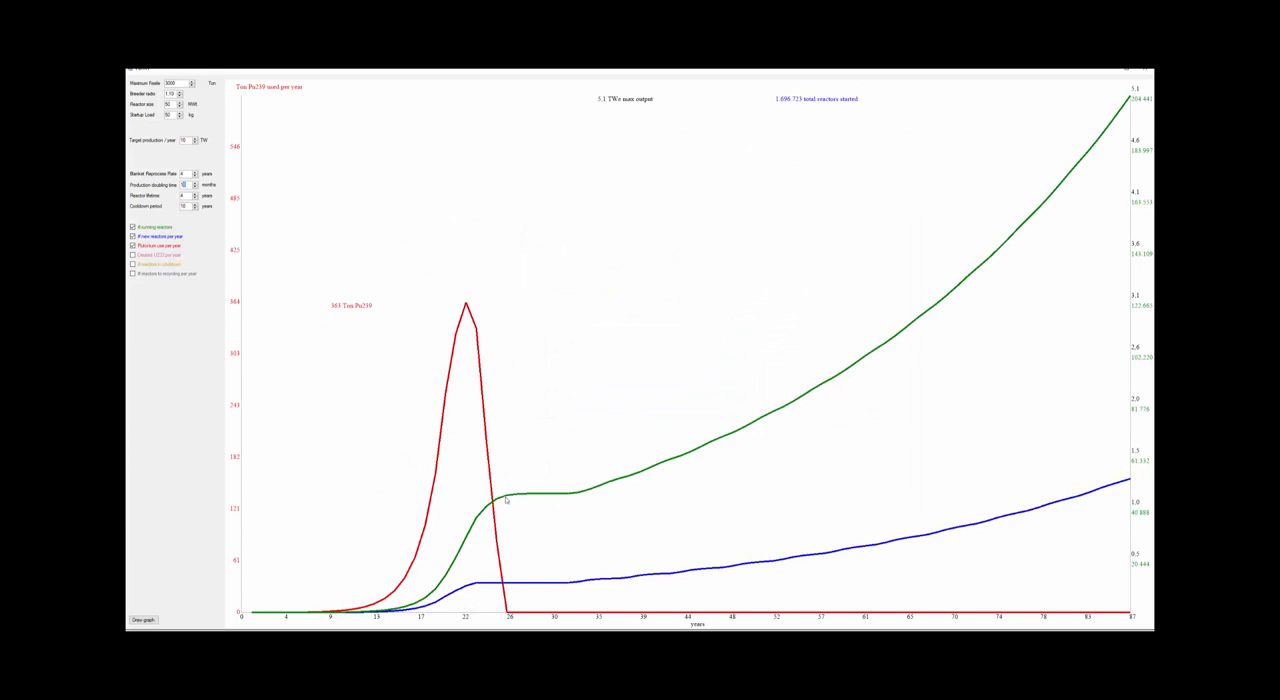
mouse_move(1116, 496)
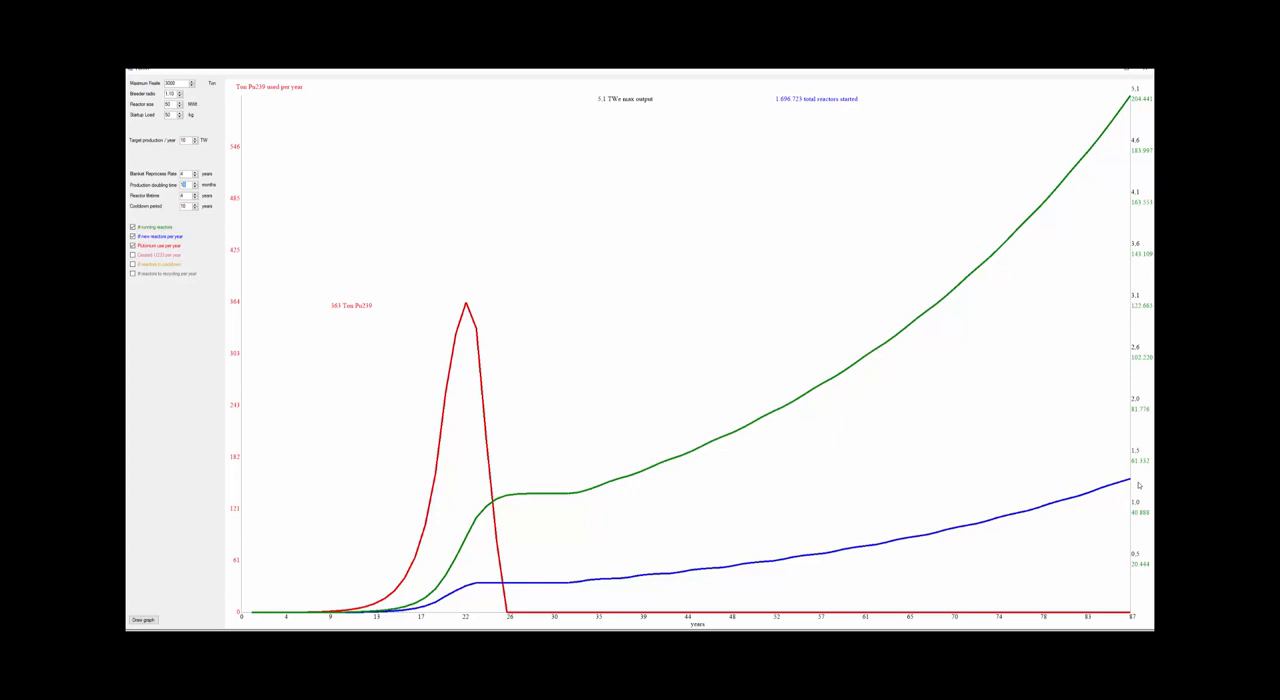
mouse_move(460, 580)
type("36")
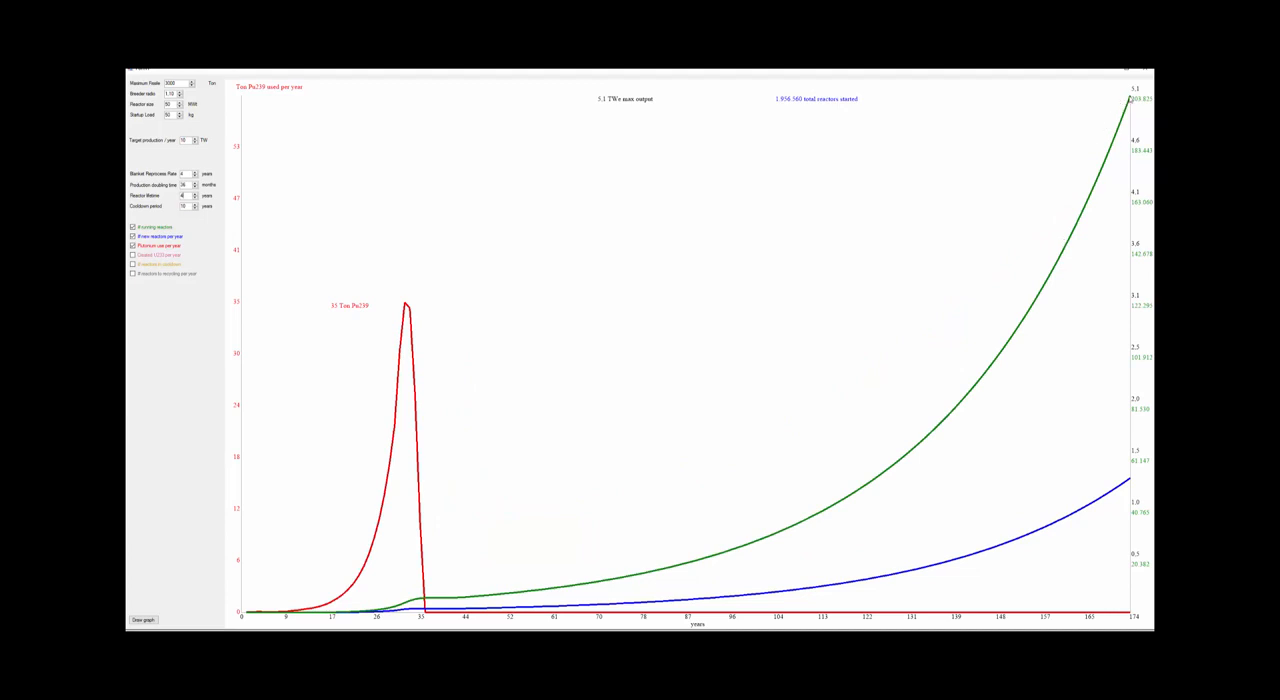
mouse_move(534, 556)
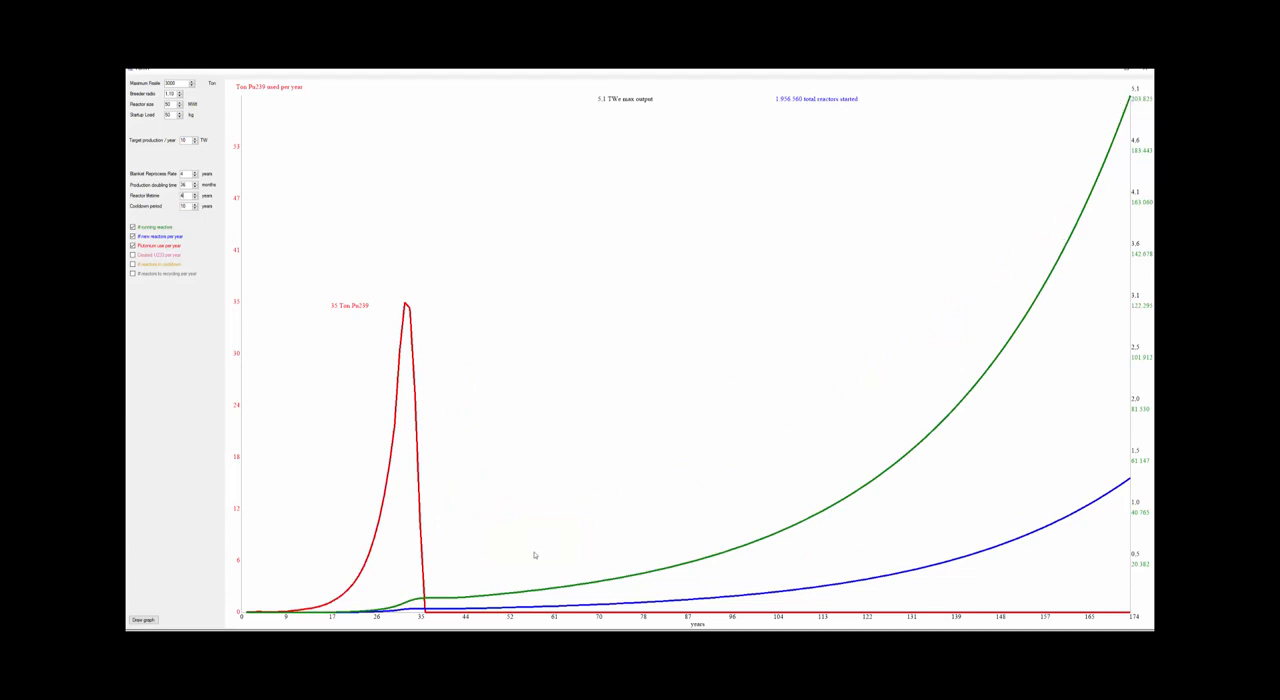
mouse_move(426, 604)
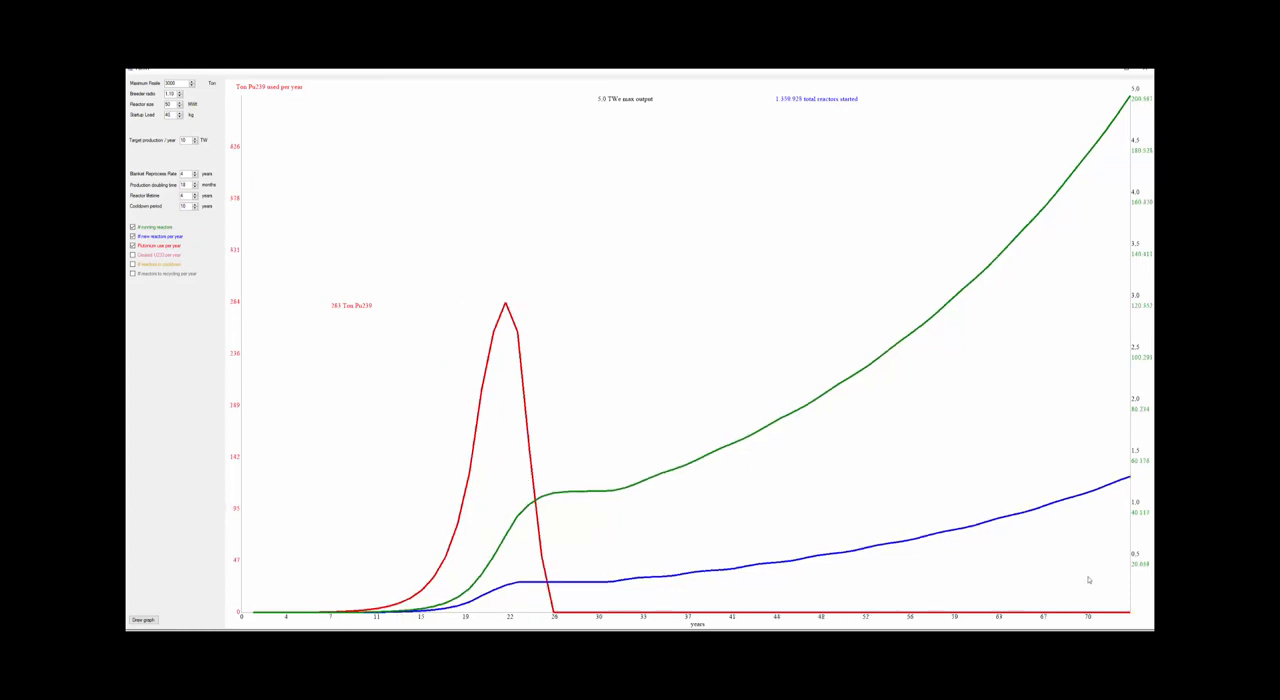
mouse_move(840, 604)
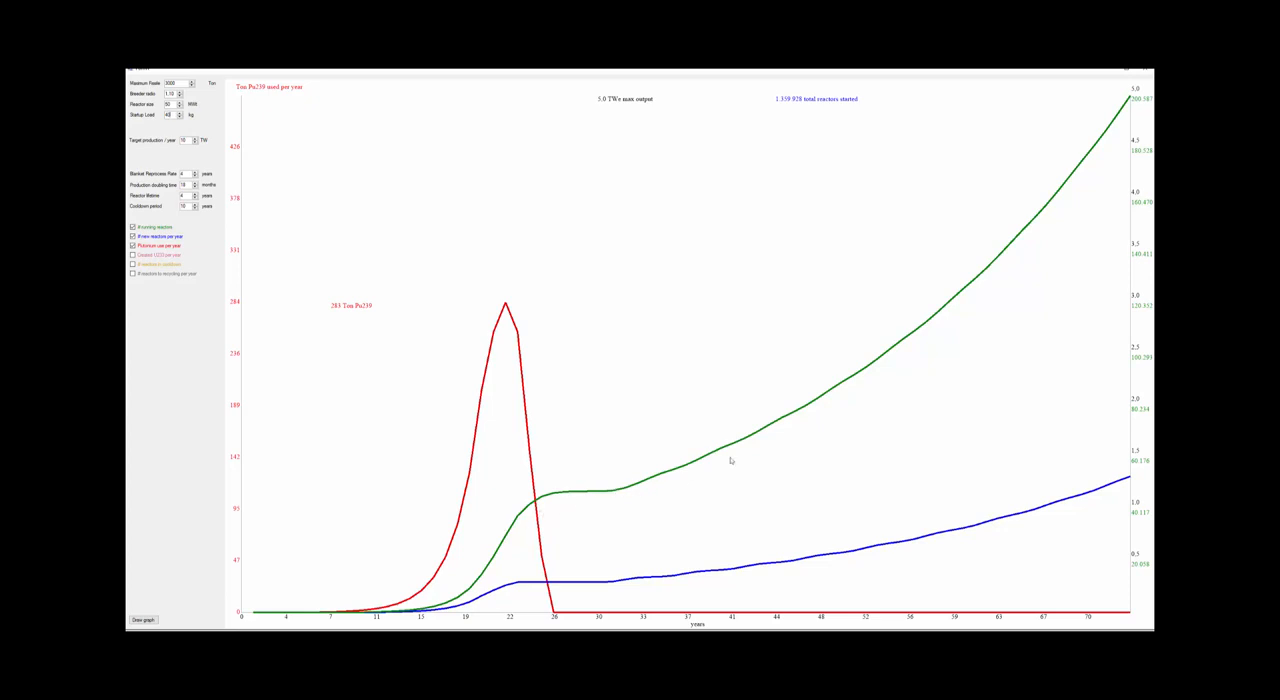
mouse_move(202, 128)
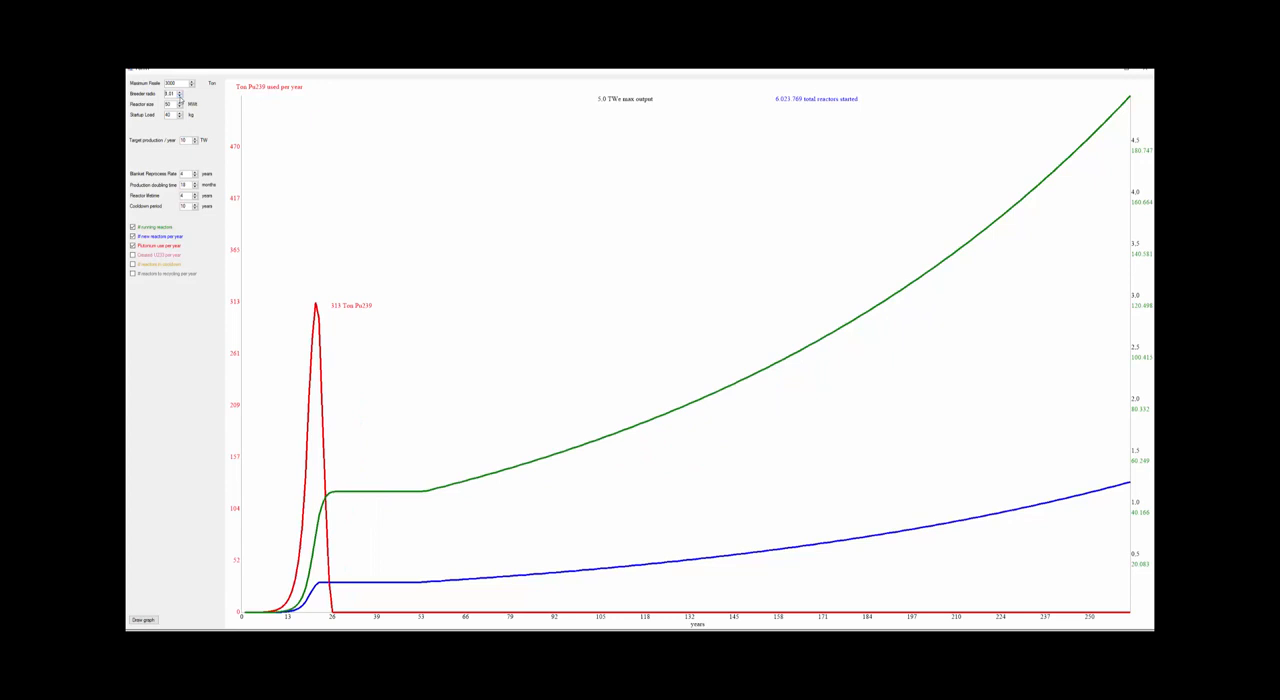
- Re-run the graph with the longer doubling time to show slower growth over a longer period
left_click(180, 94)
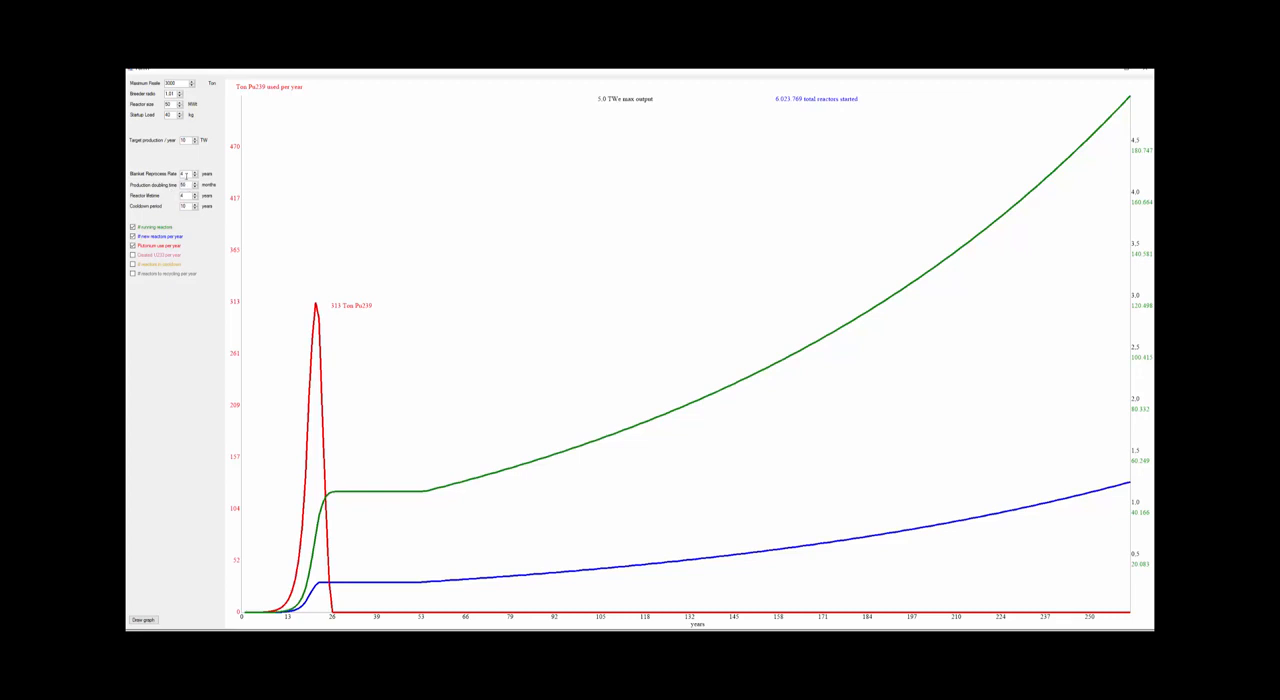
- Revise the adopted doubling time field so growth spreads over a much longer time span
left_click(144, 620)
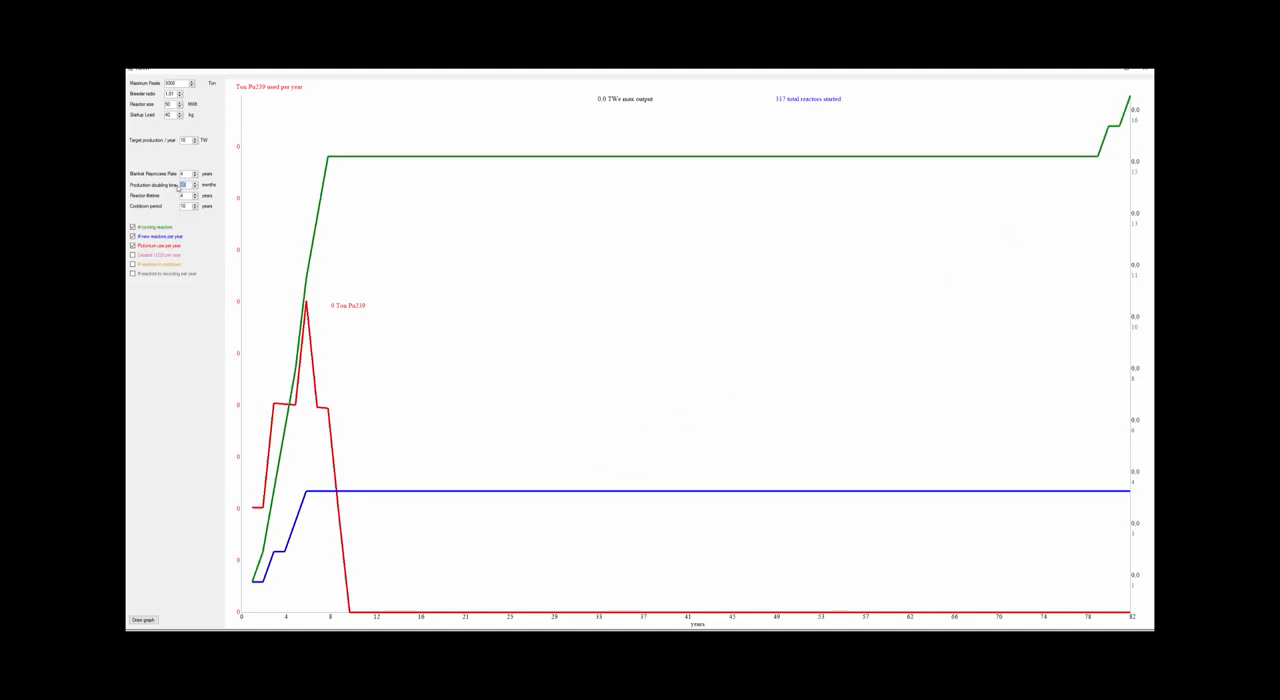
left_click(142, 620)
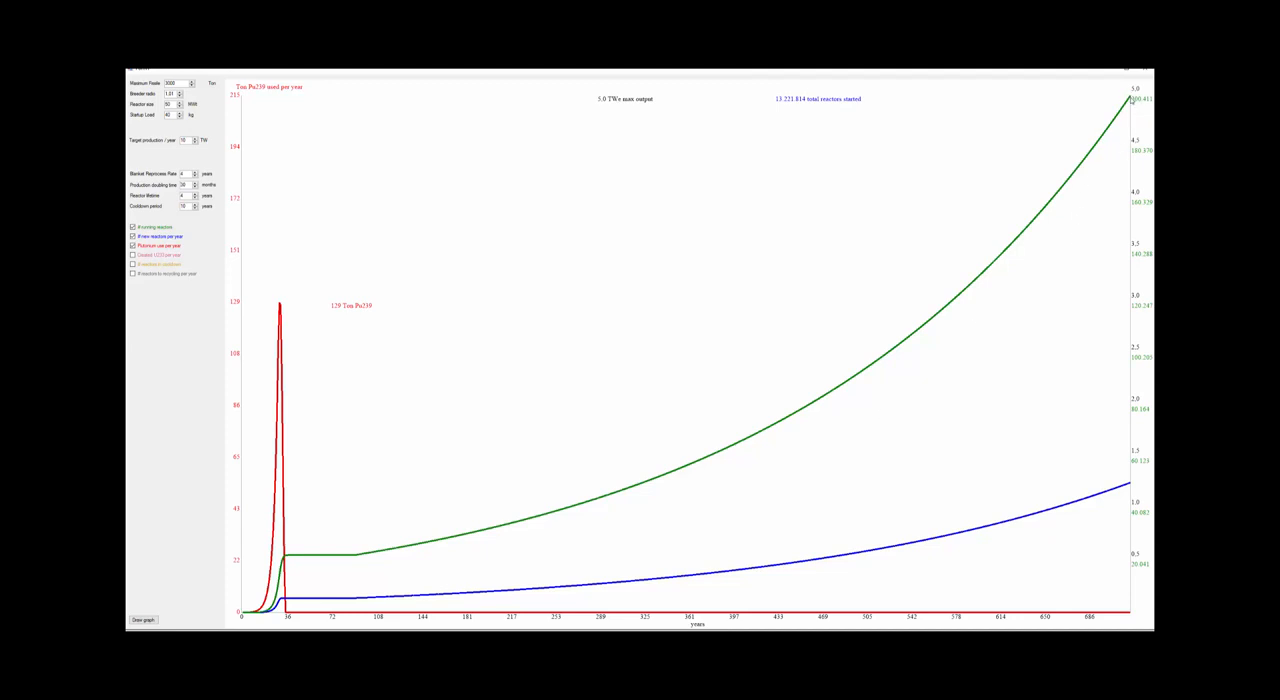
mouse_move(824, 252)
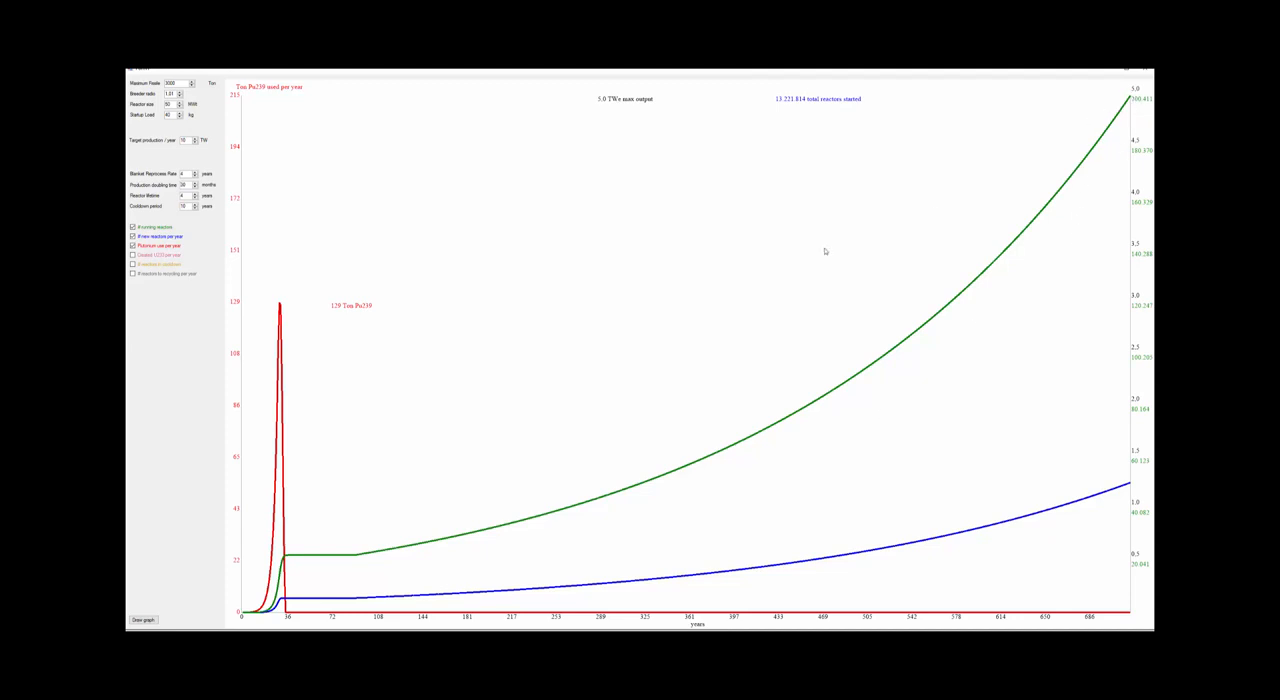